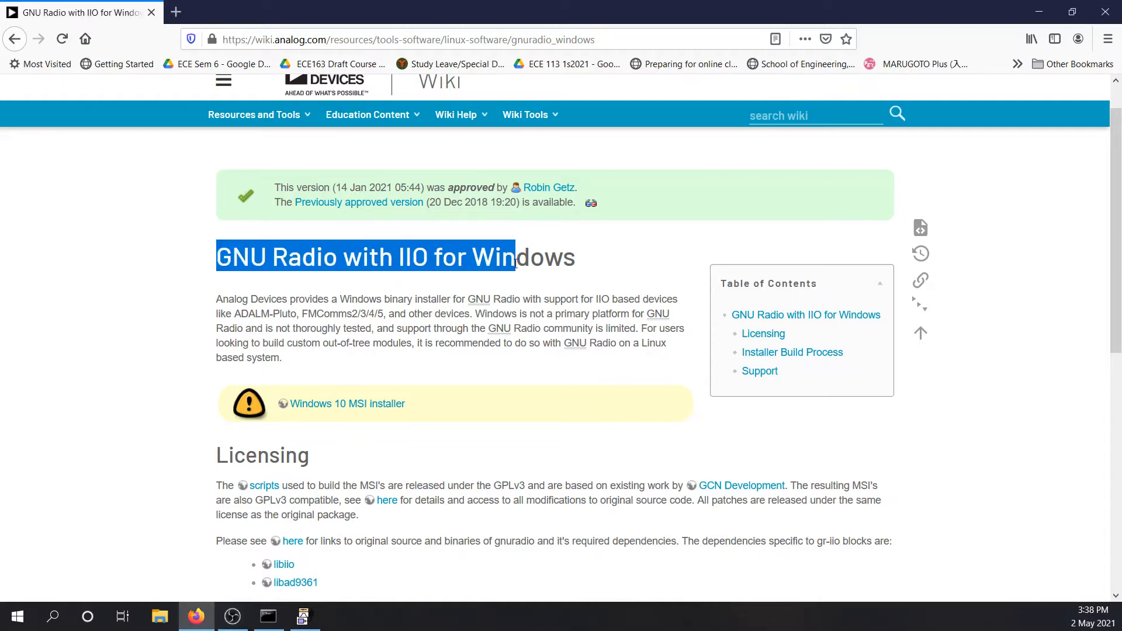
Search Windows Start for 'gnuradio' to launch GNU Radio Companion with the adalm_loopback flowgraph
{"action": "left_click", "coordinate": [343, 55]}
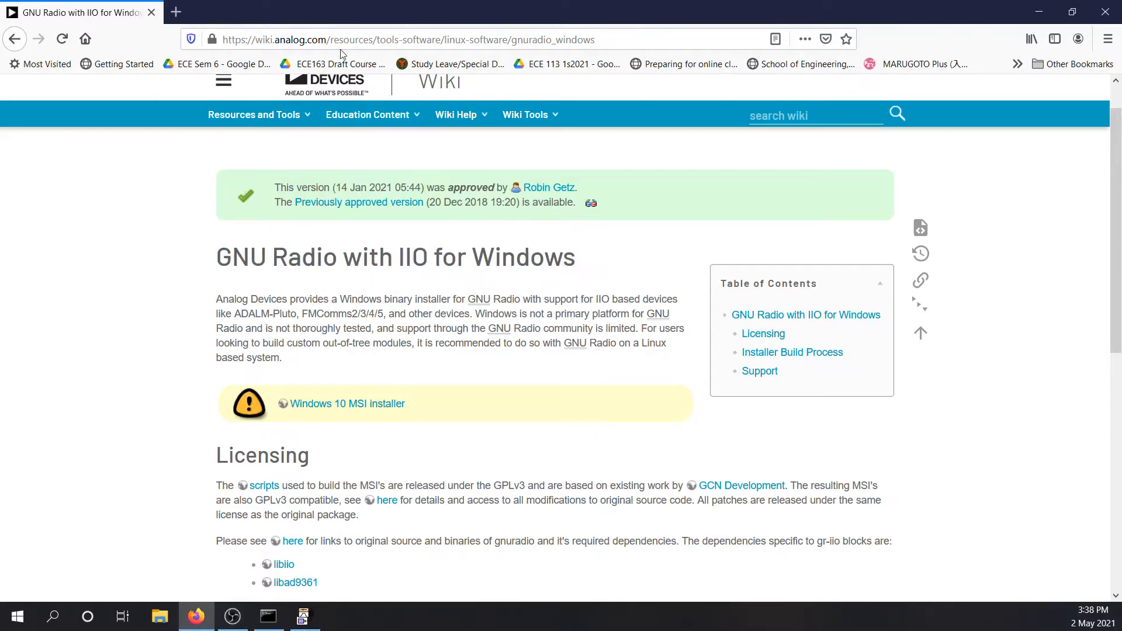
{"action": "mouse_move", "coordinate": [53, 234]}
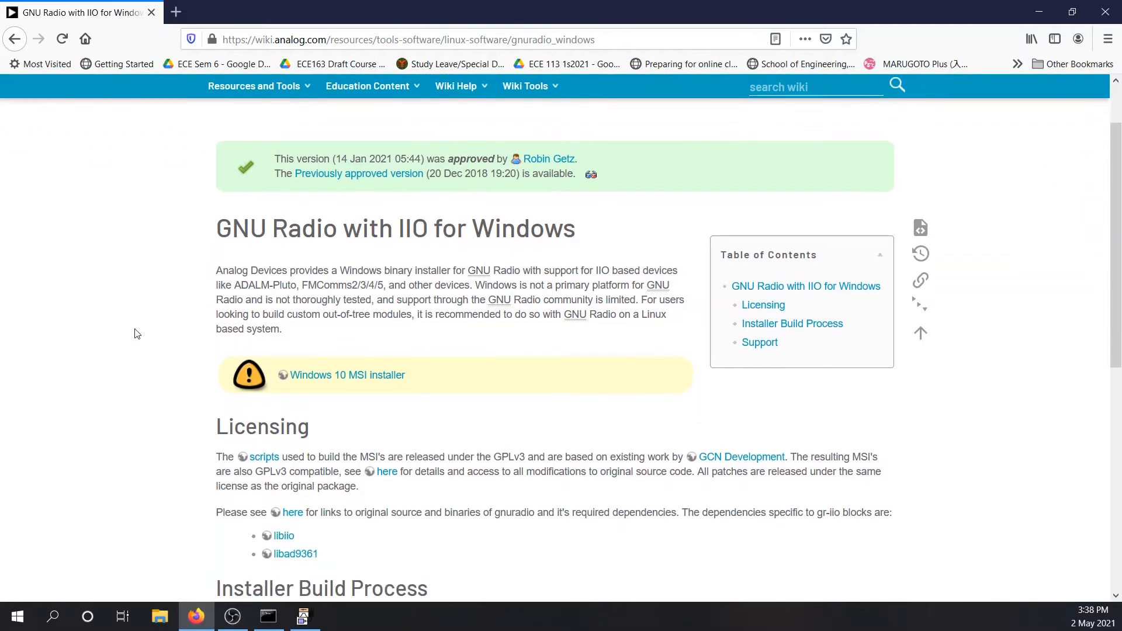
{"action": "mouse_move", "coordinate": [503, 543]}
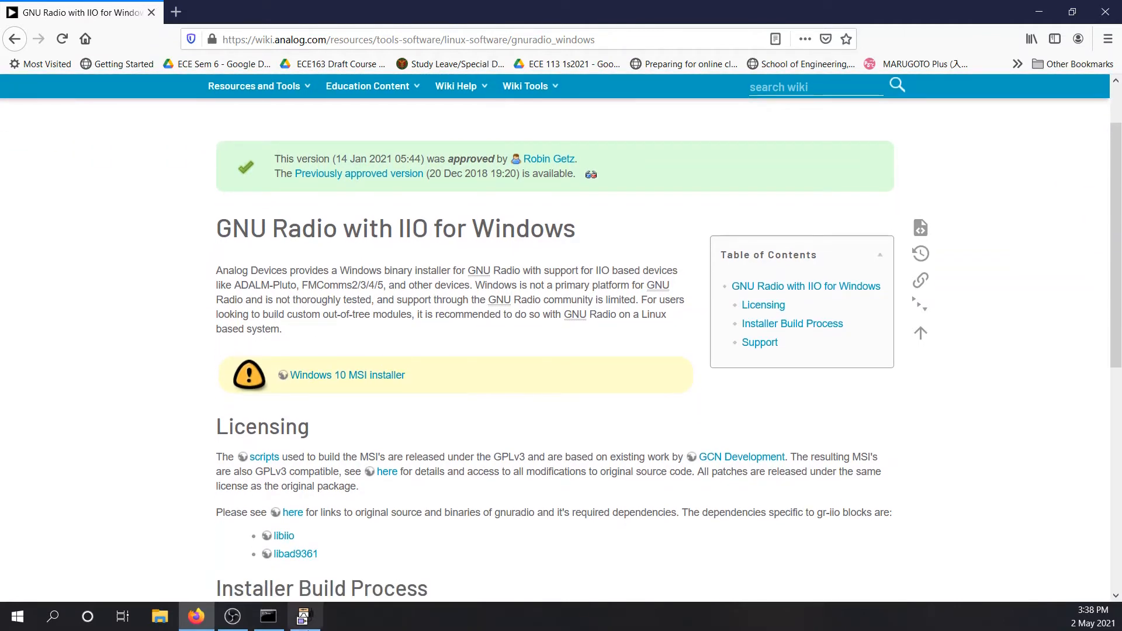
{"action": "left_click", "coordinate": [304, 616]}
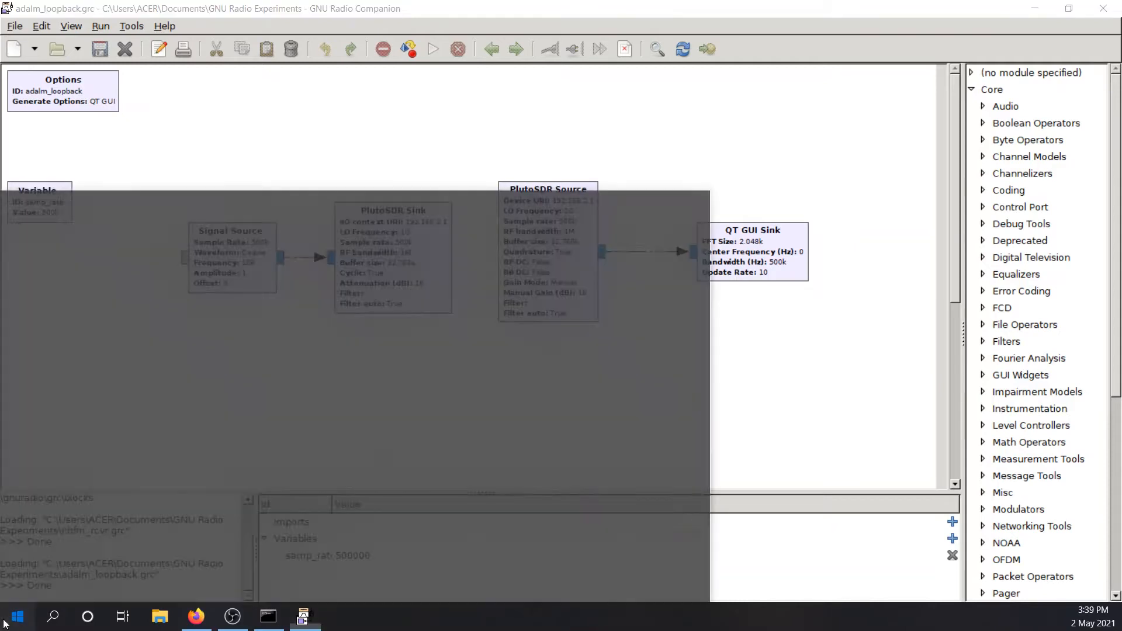
{"action": "type", "text": "gnuradio compa"}
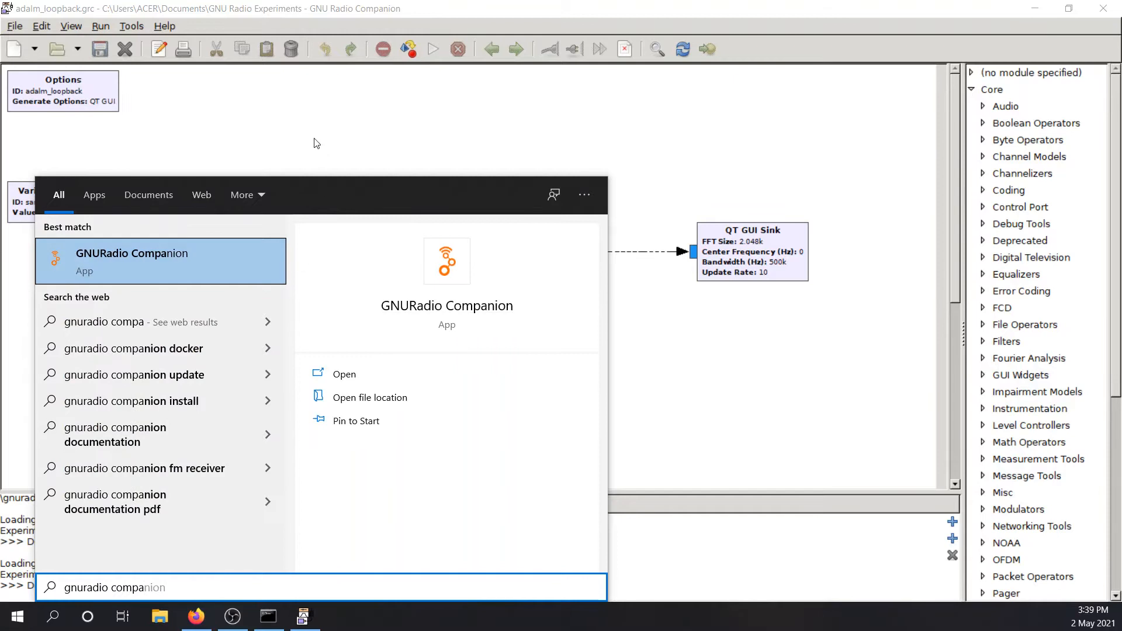
{"action": "mouse_move", "coordinate": [309, 135]}
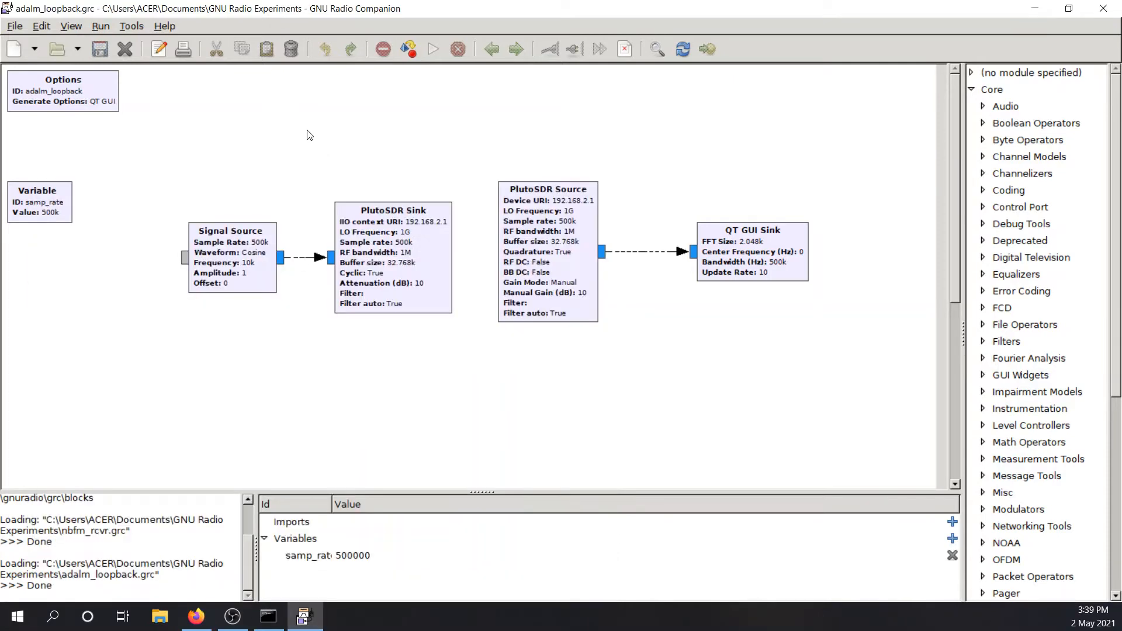
{"action": "mouse_move", "coordinate": [150, 186]}
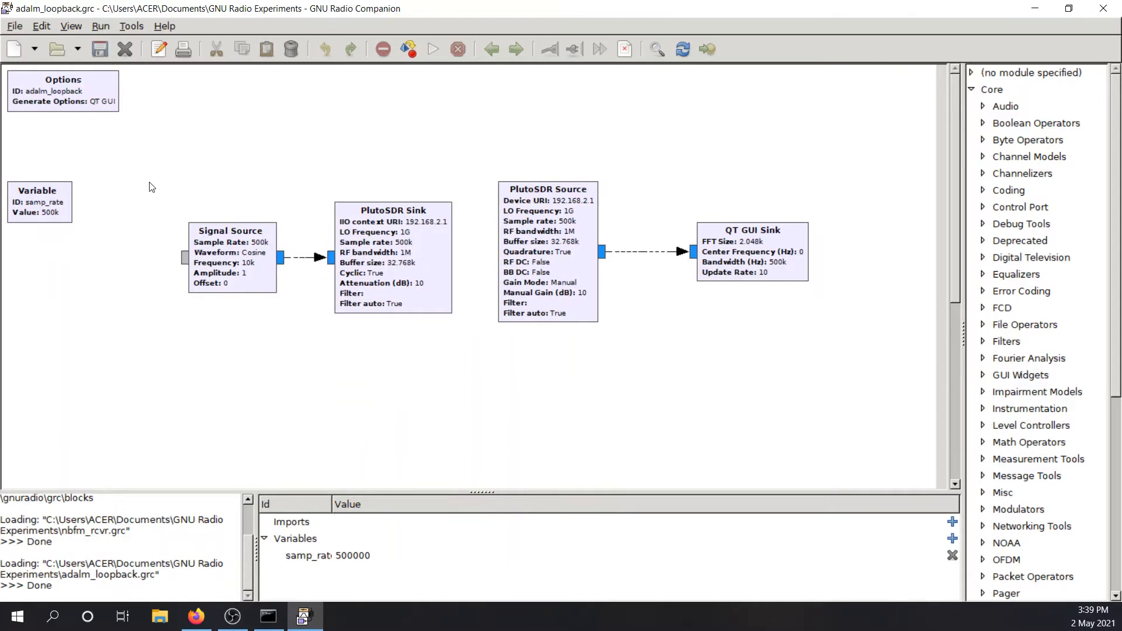
{"action": "mouse_move", "coordinate": [361, 530]}
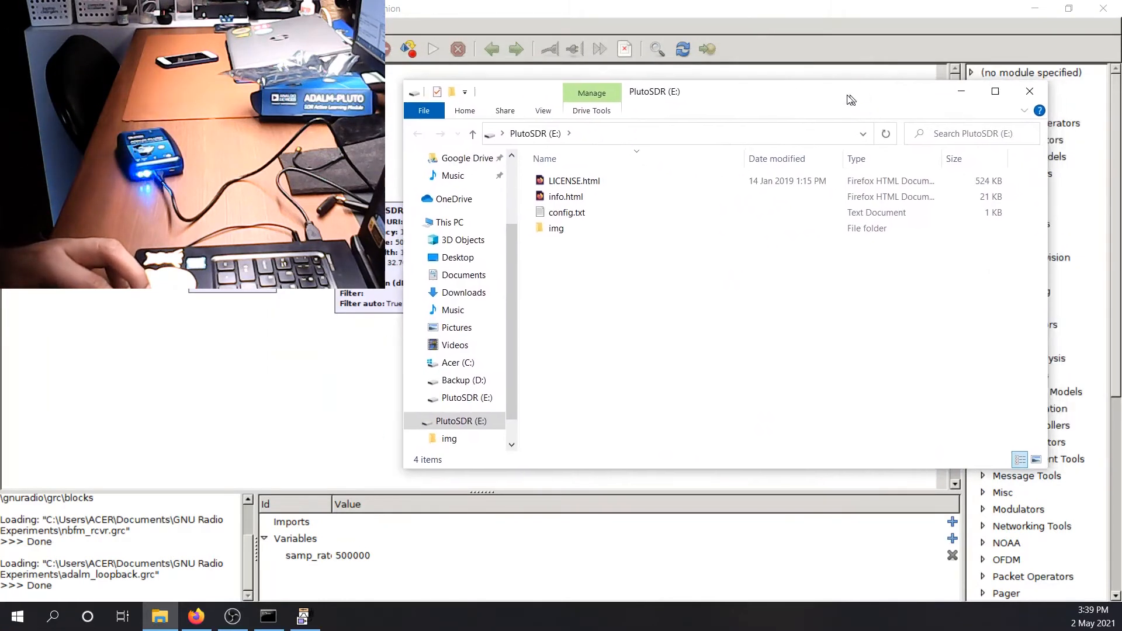
Select config.txt in the PlutoSDR (E:) drive's file list
{"action": "left_click", "coordinate": [565, 196]}
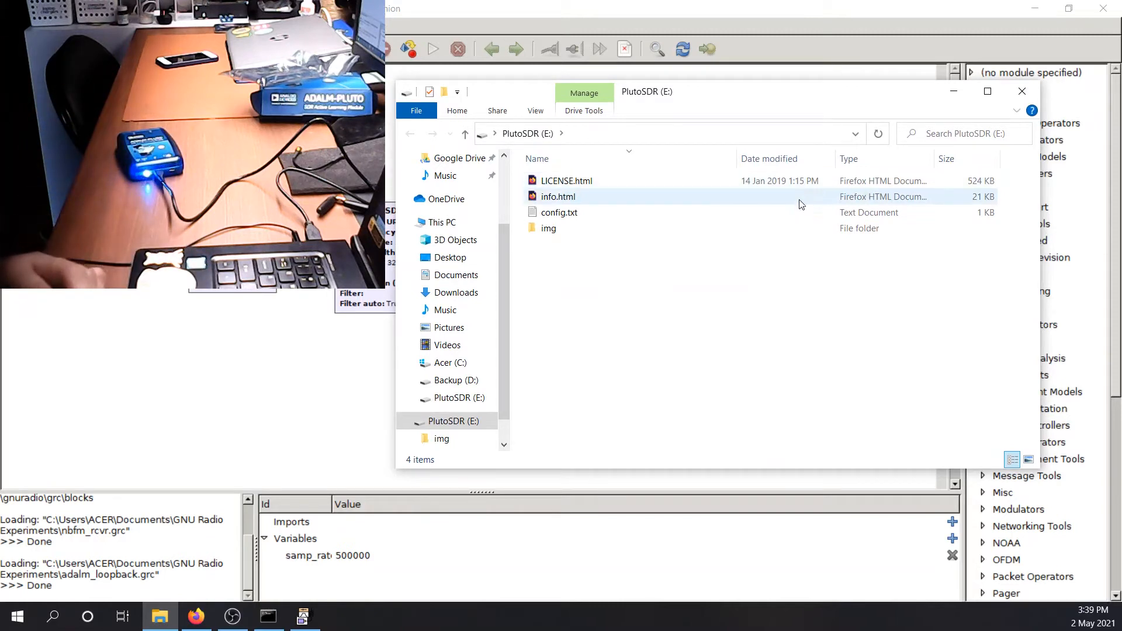
{"action": "mouse_move", "coordinate": [713, 219]}
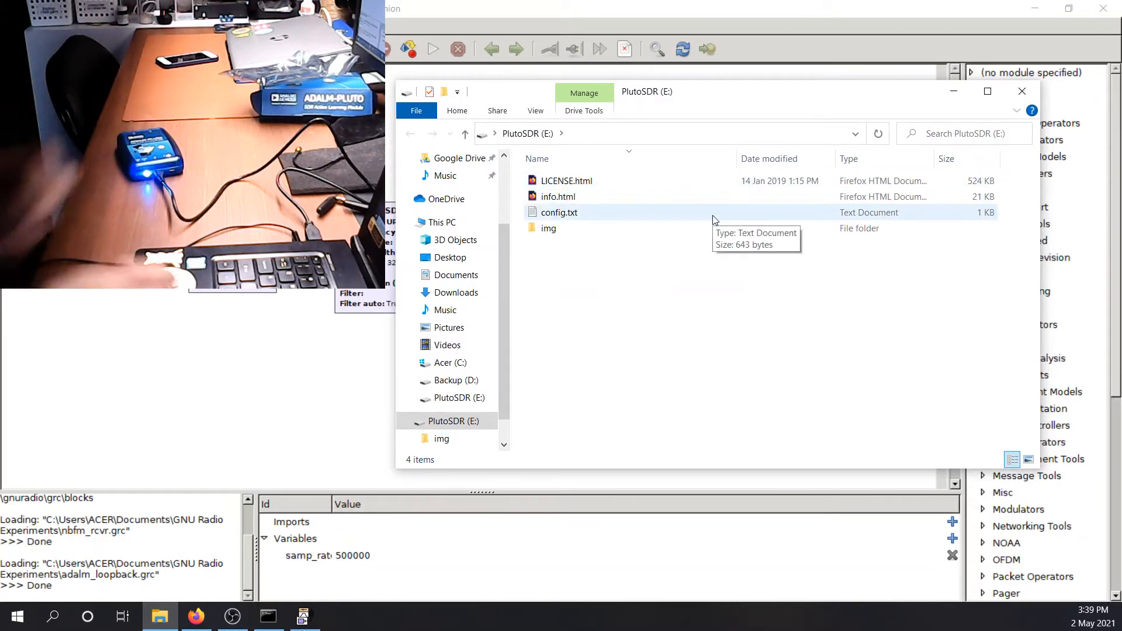
{"action": "left_click", "coordinate": [559, 213]}
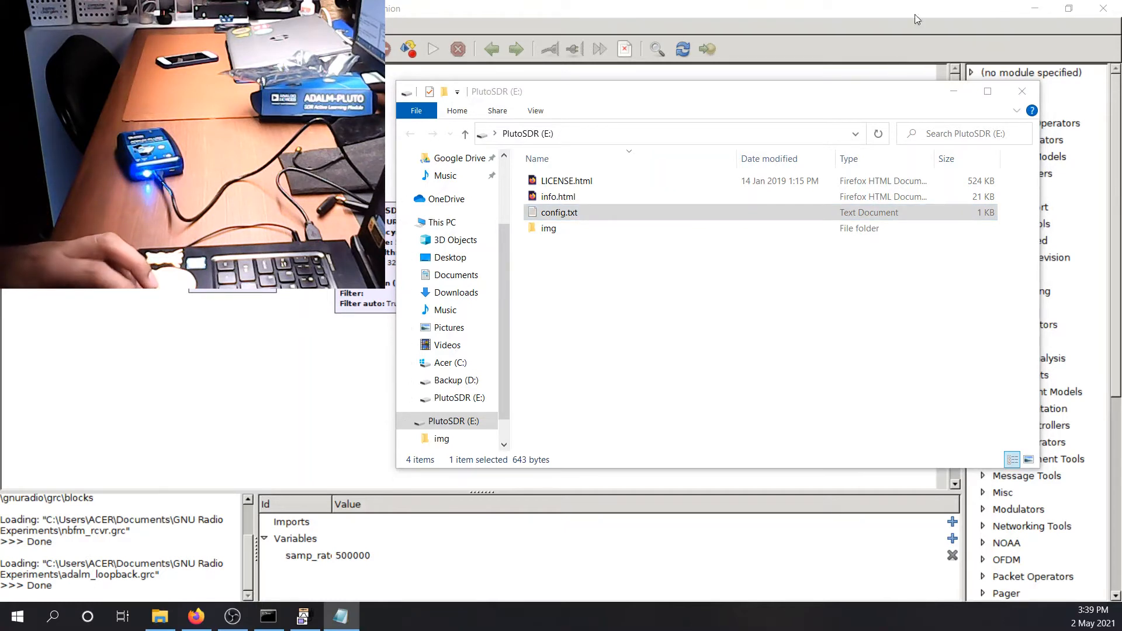
View config.txt in Notepad and highlight the device IP address 192.168.2.1 under NETWORK
{"action": "double_click", "coordinate": [558, 211]}
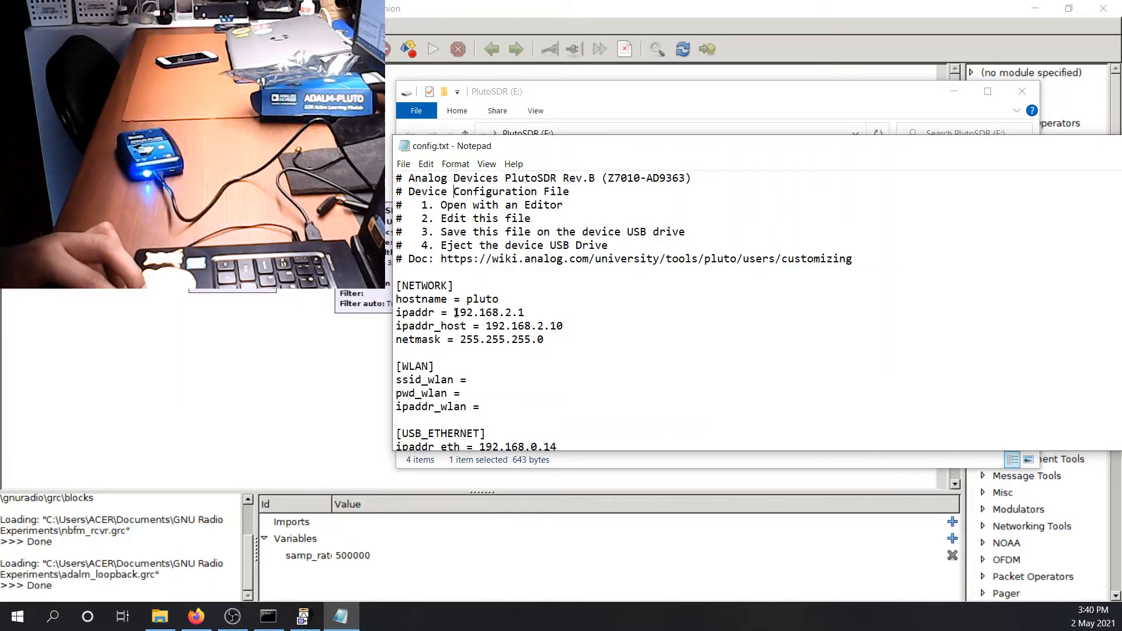
{"action": "double_click", "coordinate": [489, 312]}
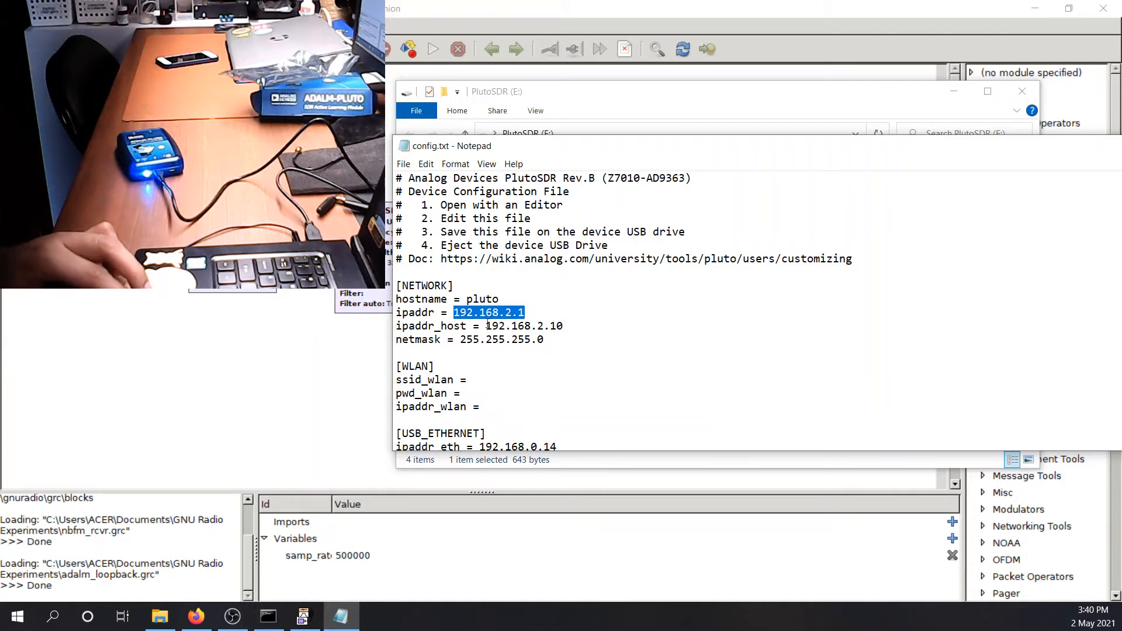
{"action": "double_click", "coordinate": [523, 326]}
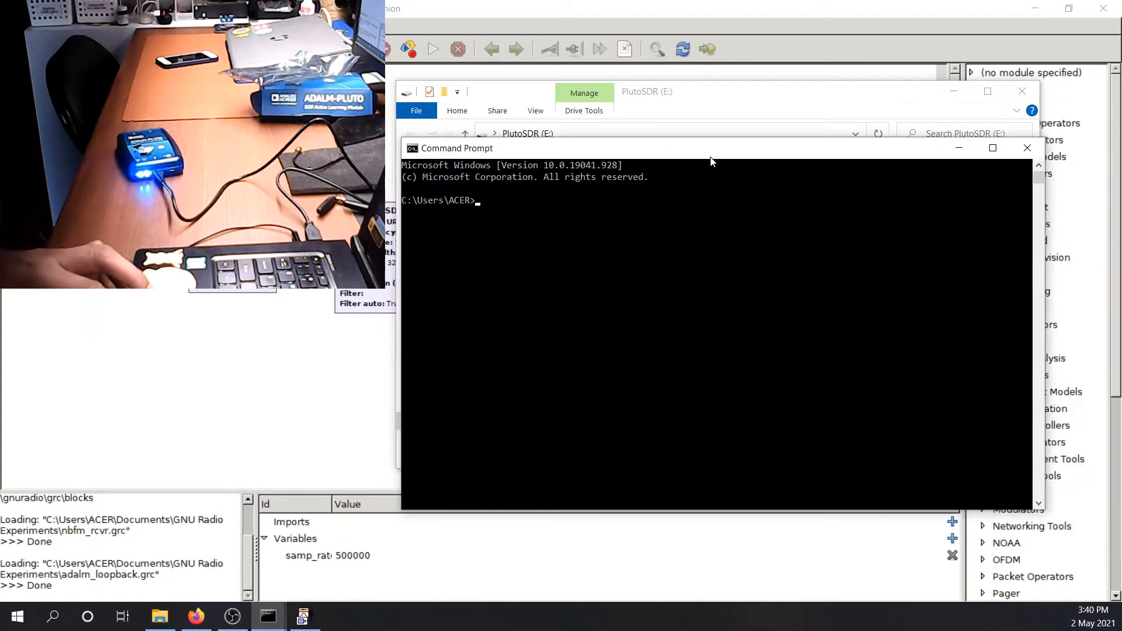
Run ipconfig to list the PC's network adapter settings
{"action": "type", "text": "ipcoinf"}
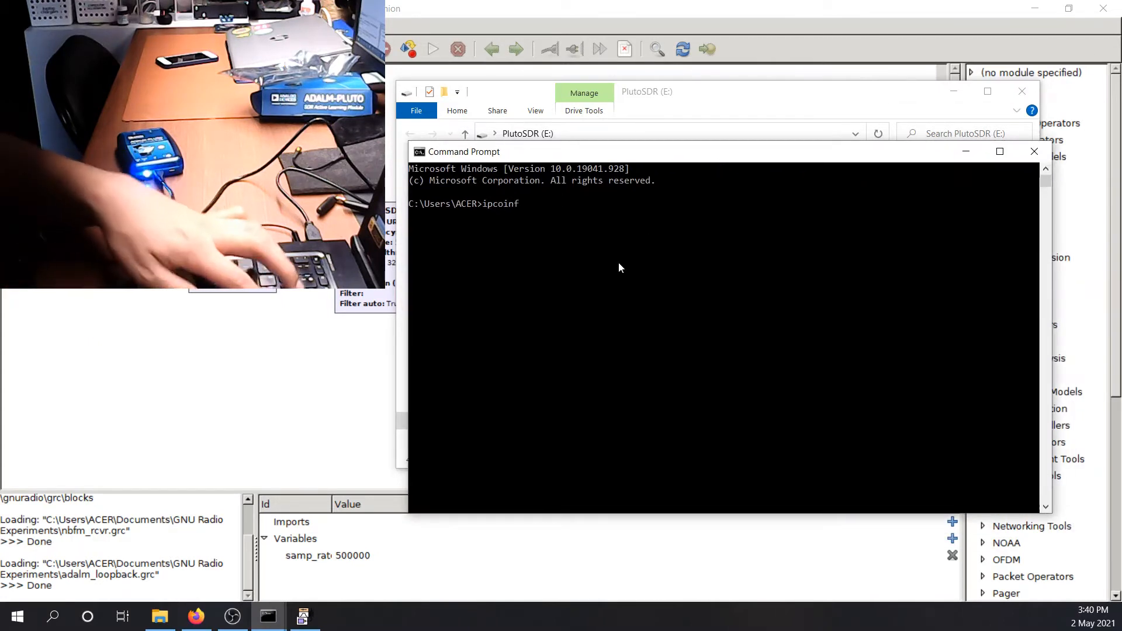
{"action": "key", "text": "BackSpace"}
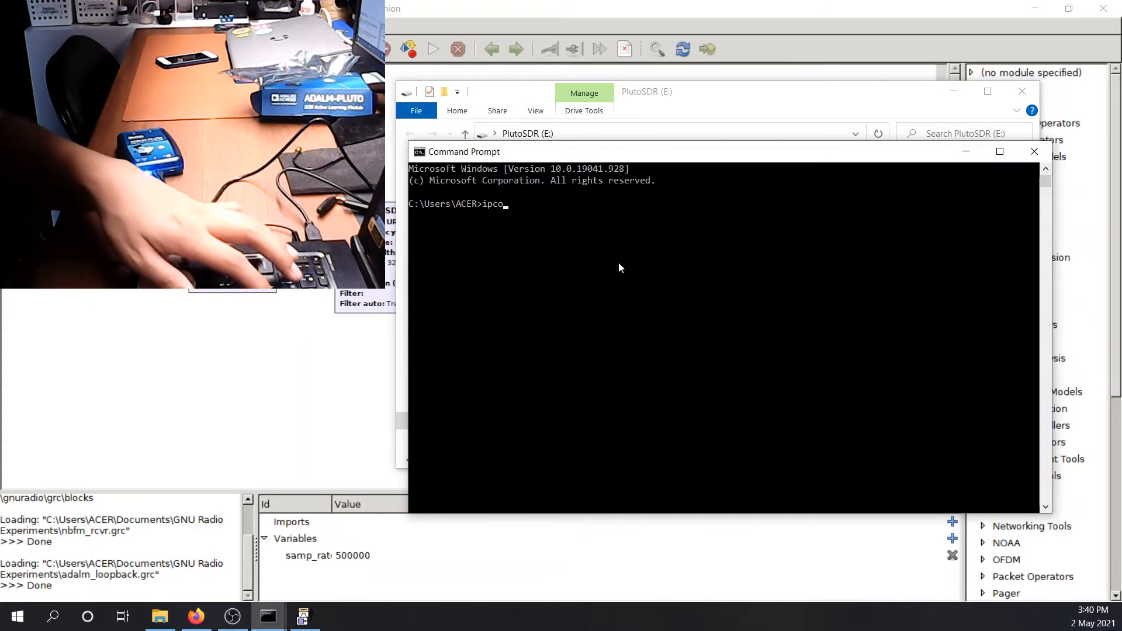
{"action": "key", "text": "Return"}
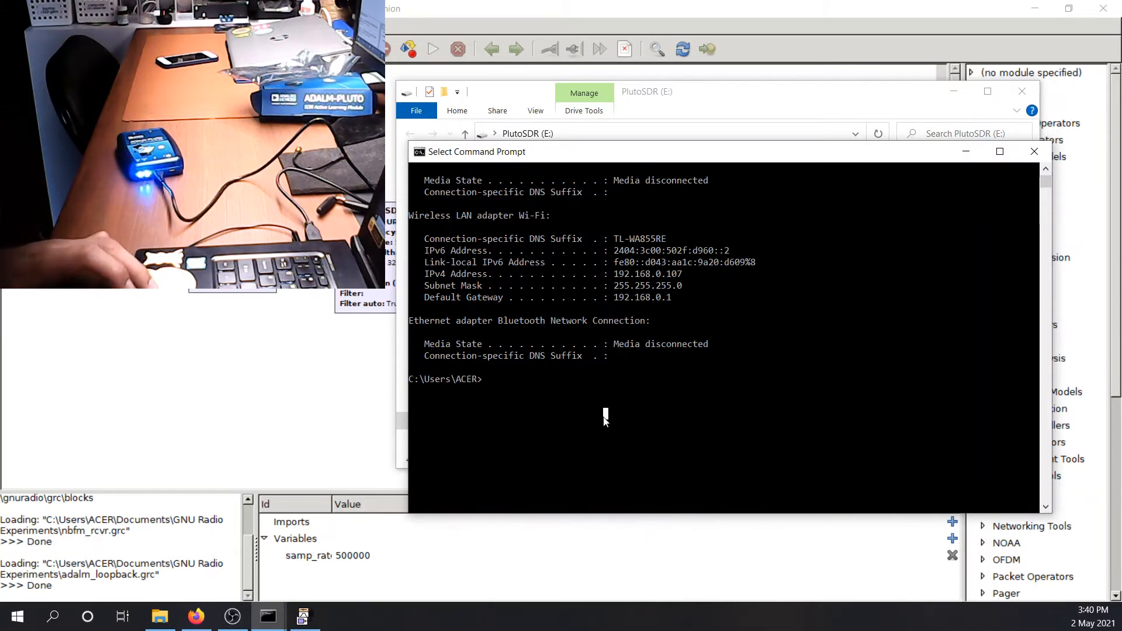
{"action": "mouse_move", "coordinate": [526, 390]}
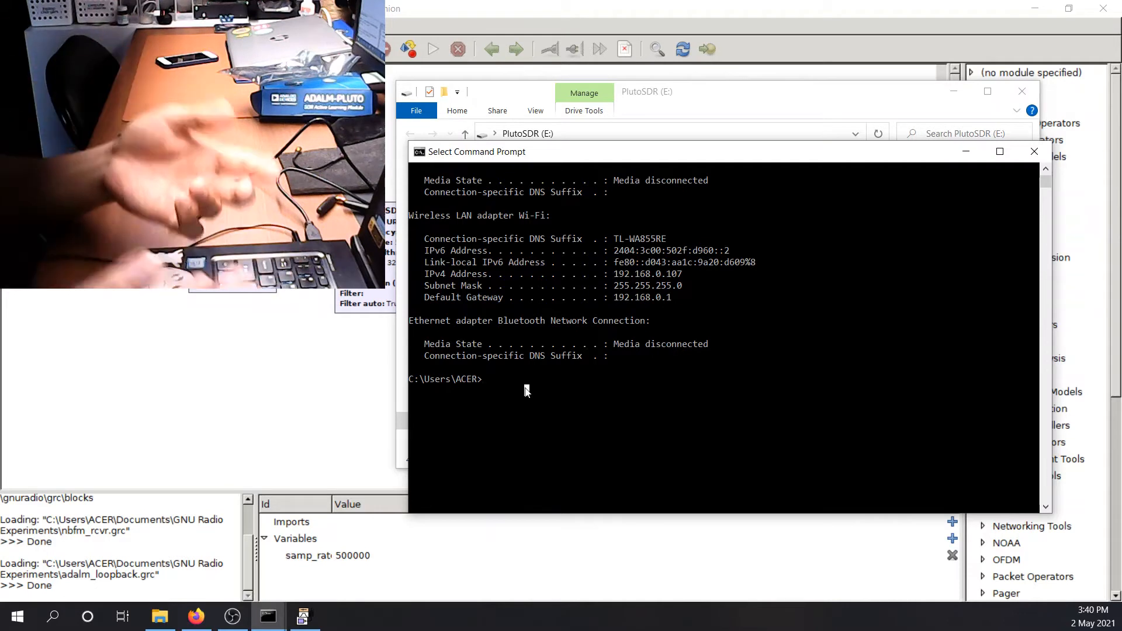
Ping the PlutoSDR at 192.168.2.1
{"action": "type", "text": "ping"}
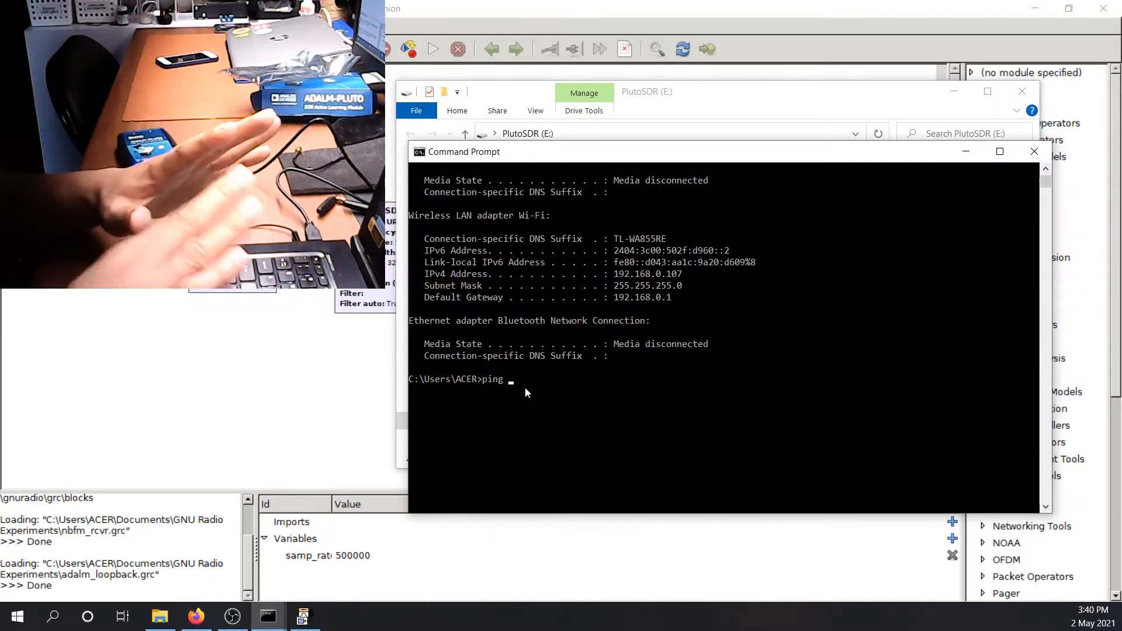
{"action": "type", "text": "192.1"}
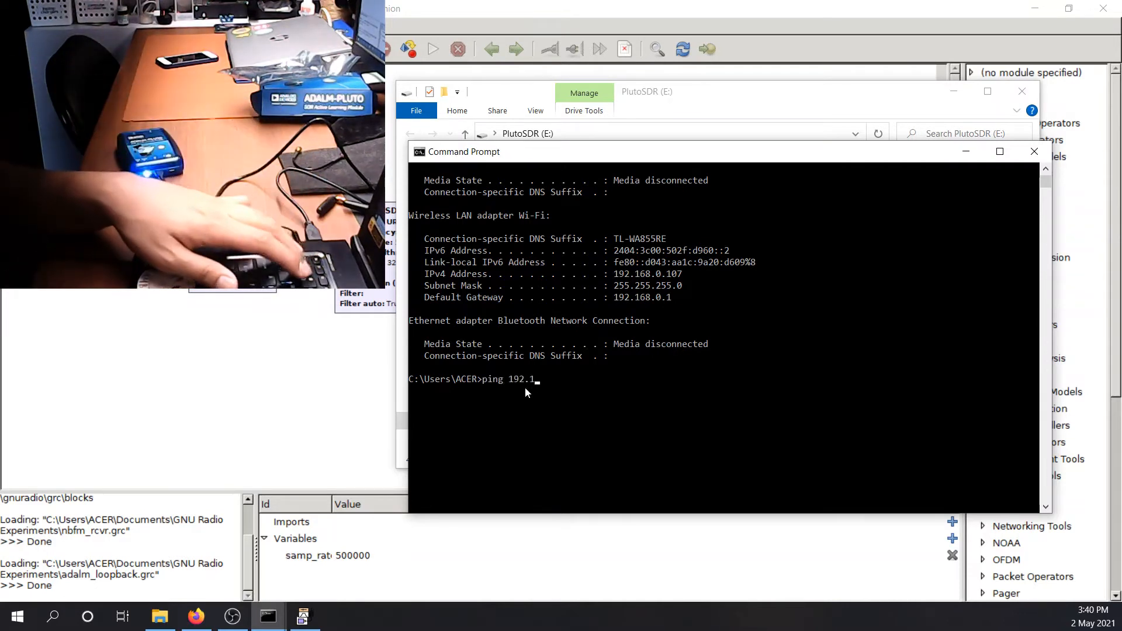
{"action": "type", "text": "68.2.1"}
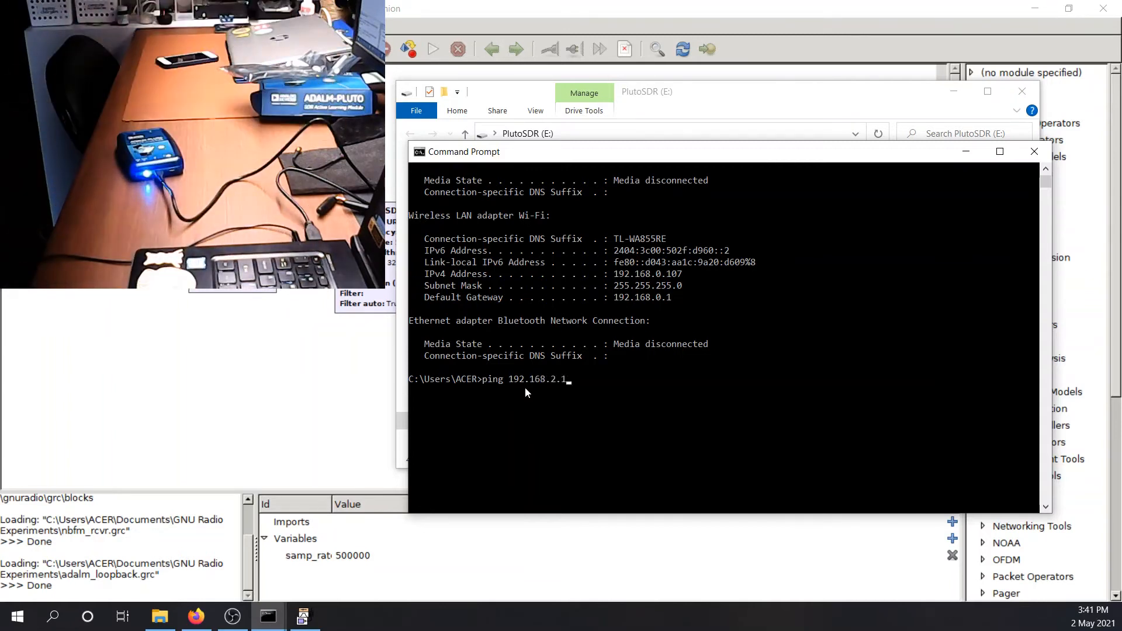
{"action": "key", "text": "Return"}
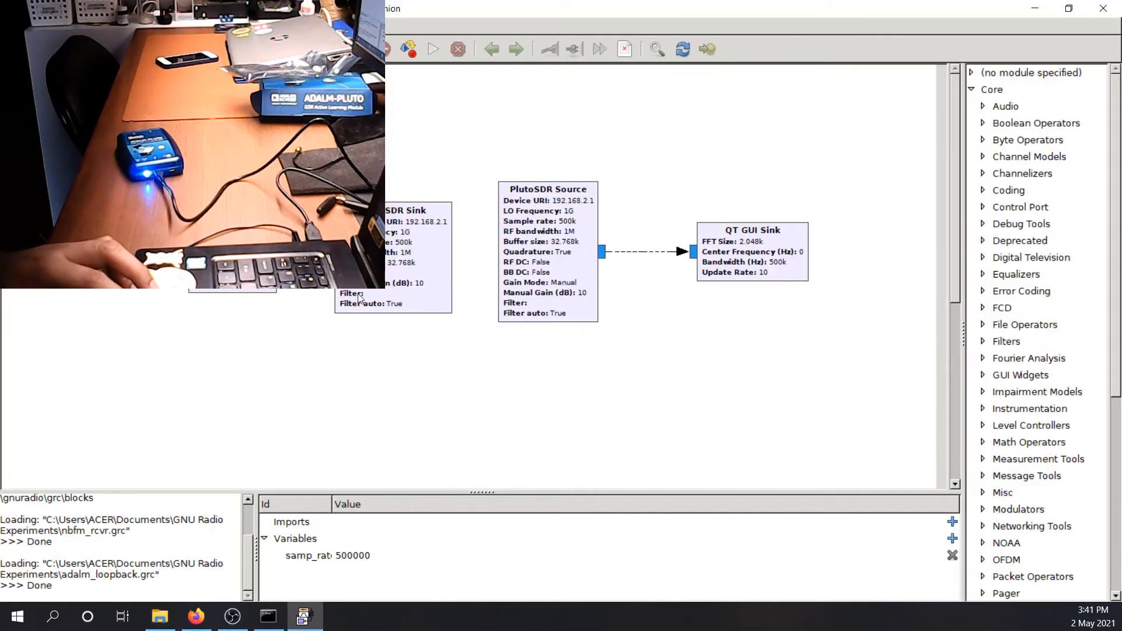
{"action": "mouse_move", "coordinate": [1018, 371]}
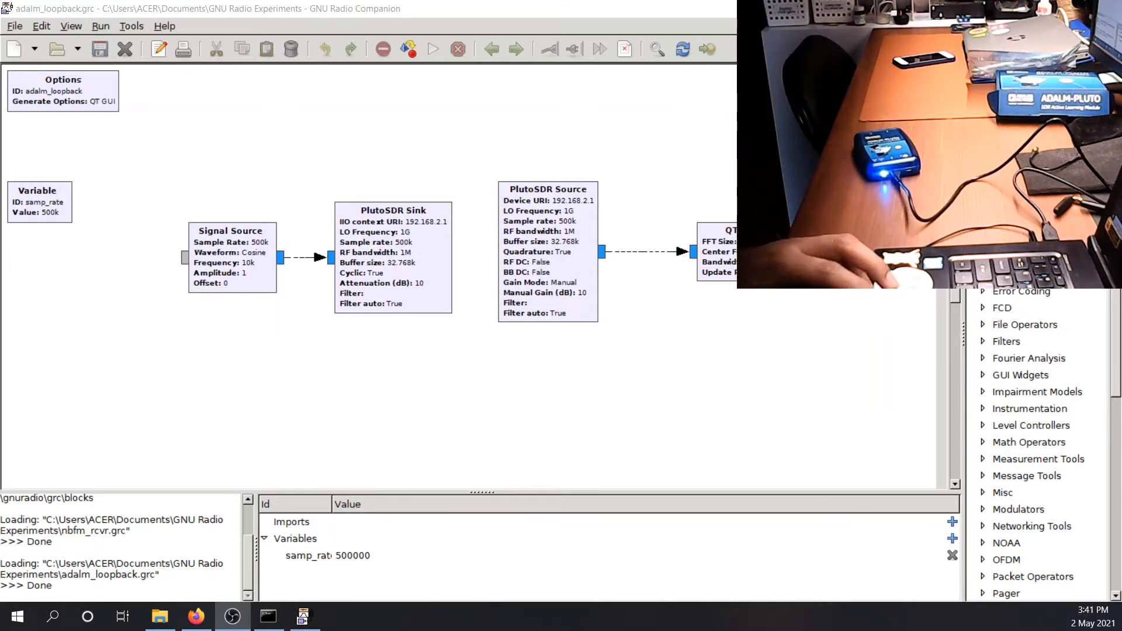
{"action": "left_click", "coordinate": [392, 257]}
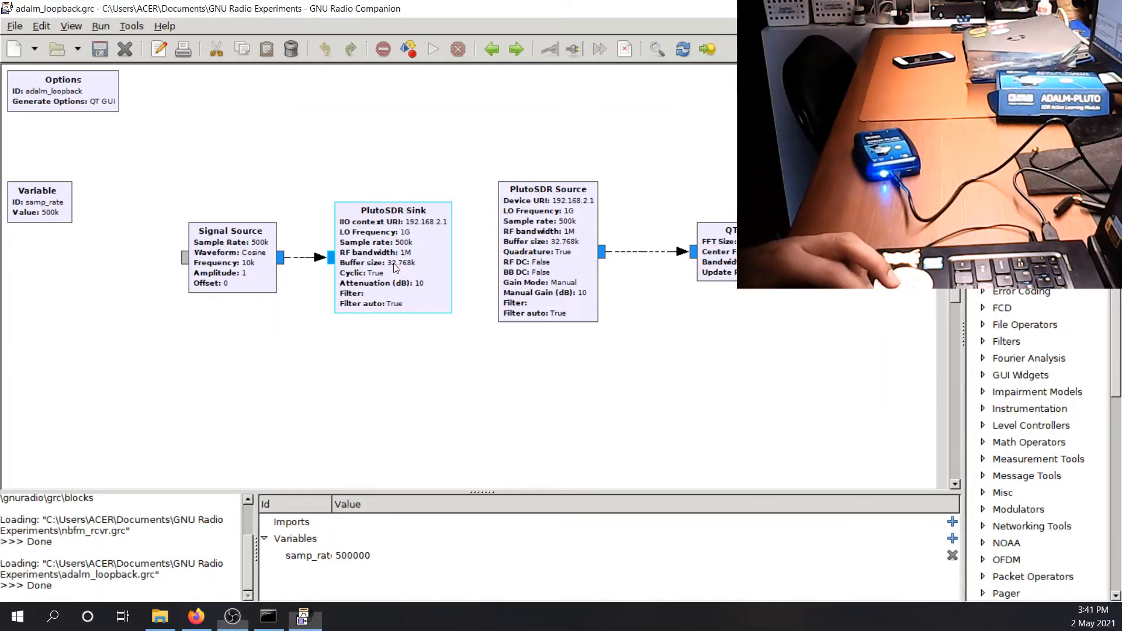
{"action": "mouse_move", "coordinate": [441, 256]}
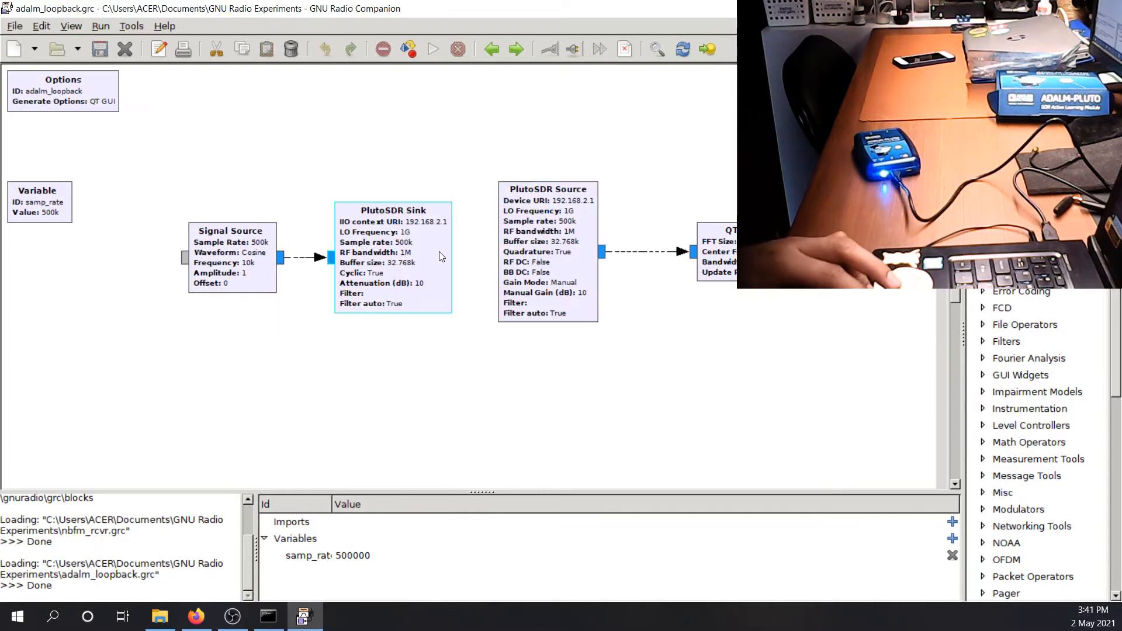
{"action": "mouse_move", "coordinate": [417, 270]}
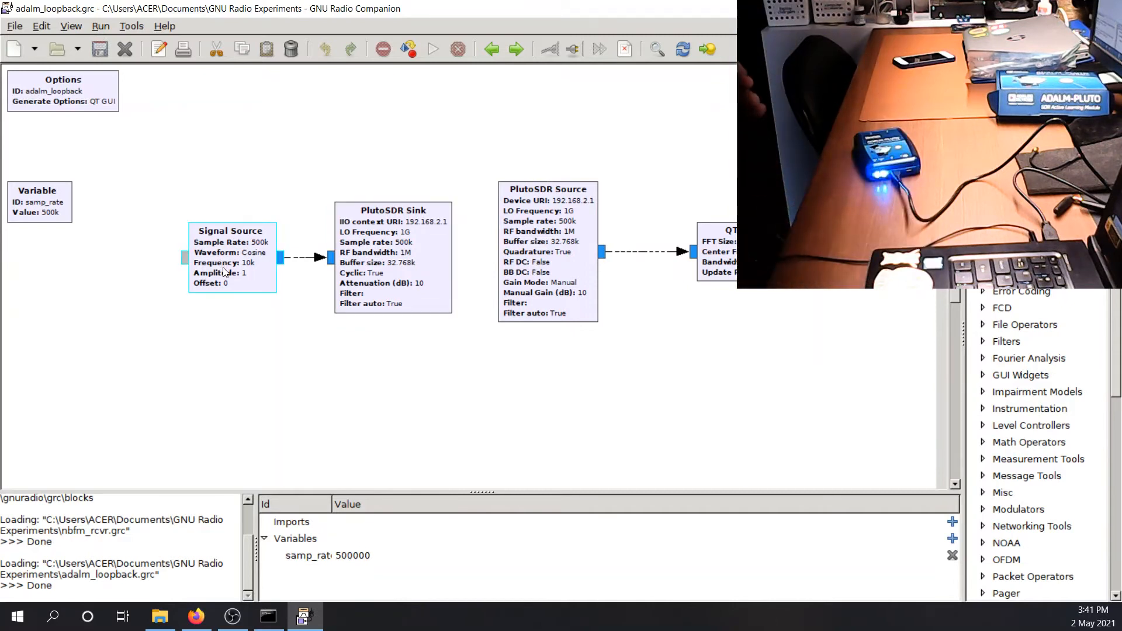
{"action": "left_click", "coordinate": [393, 247]}
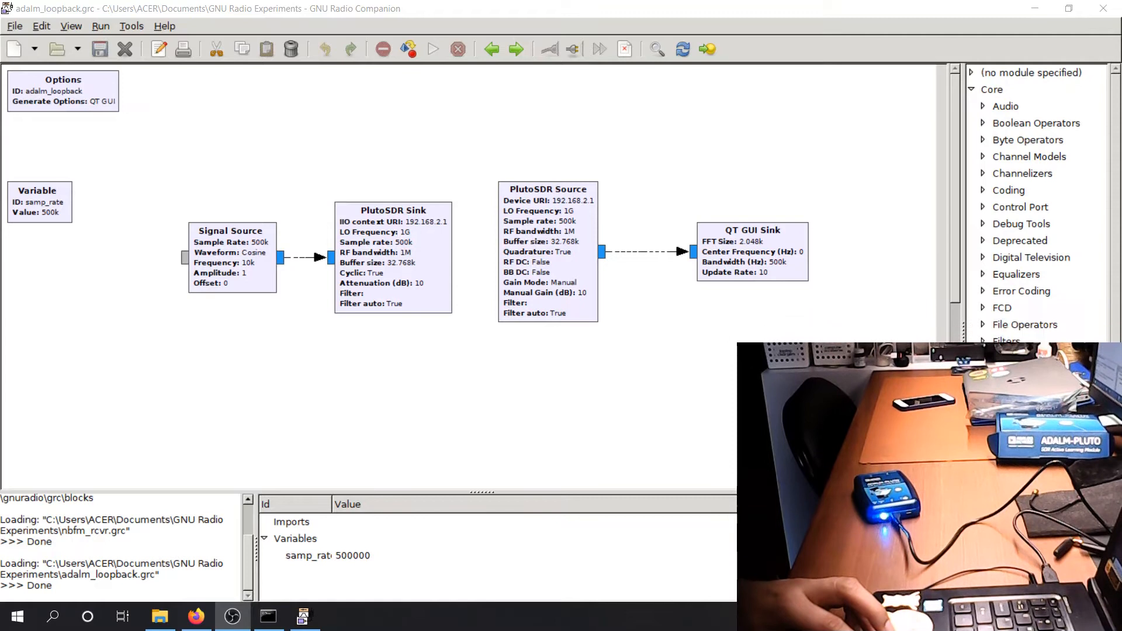
{"action": "mouse_move", "coordinate": [684, 238]}
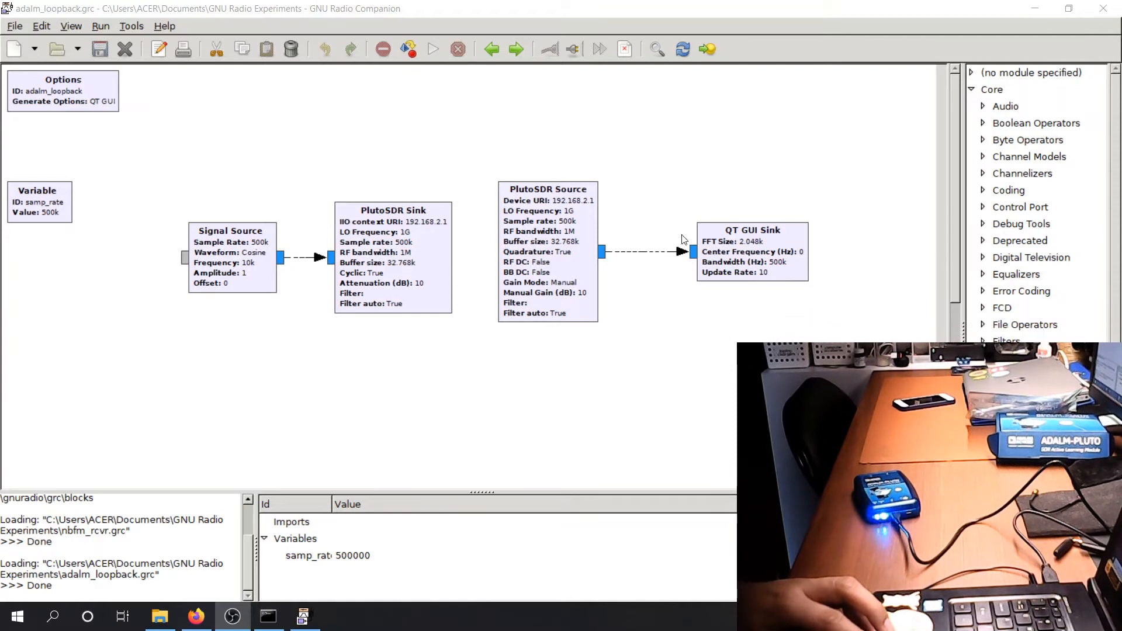
{"action": "left_click", "coordinate": [751, 251]}
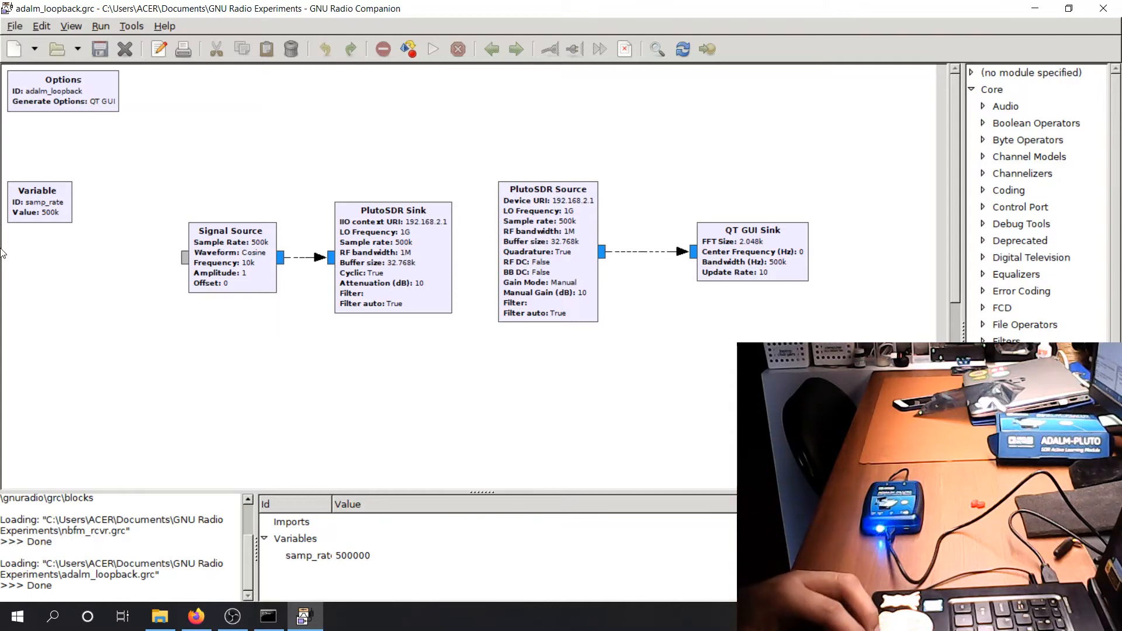
{"action": "mouse_move", "coordinate": [432, 136]}
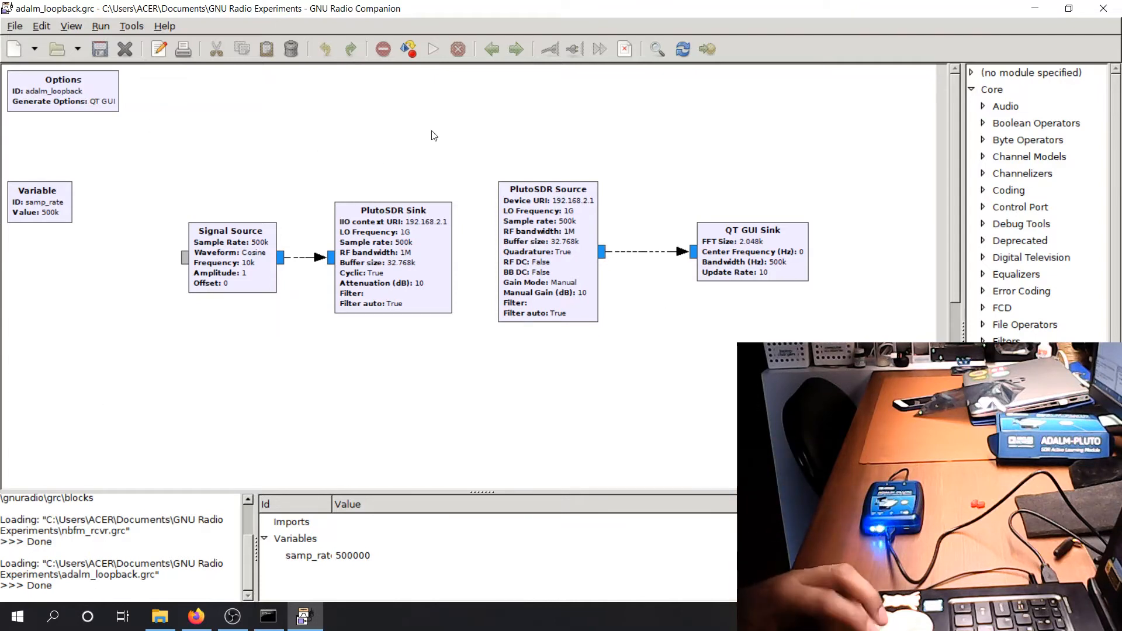
Review the PlutoSDR Sink and Source properties (192.168.2.1, 1 GHz LO, samp_rate) and confirm both
{"action": "left_click", "coordinate": [392, 257]}
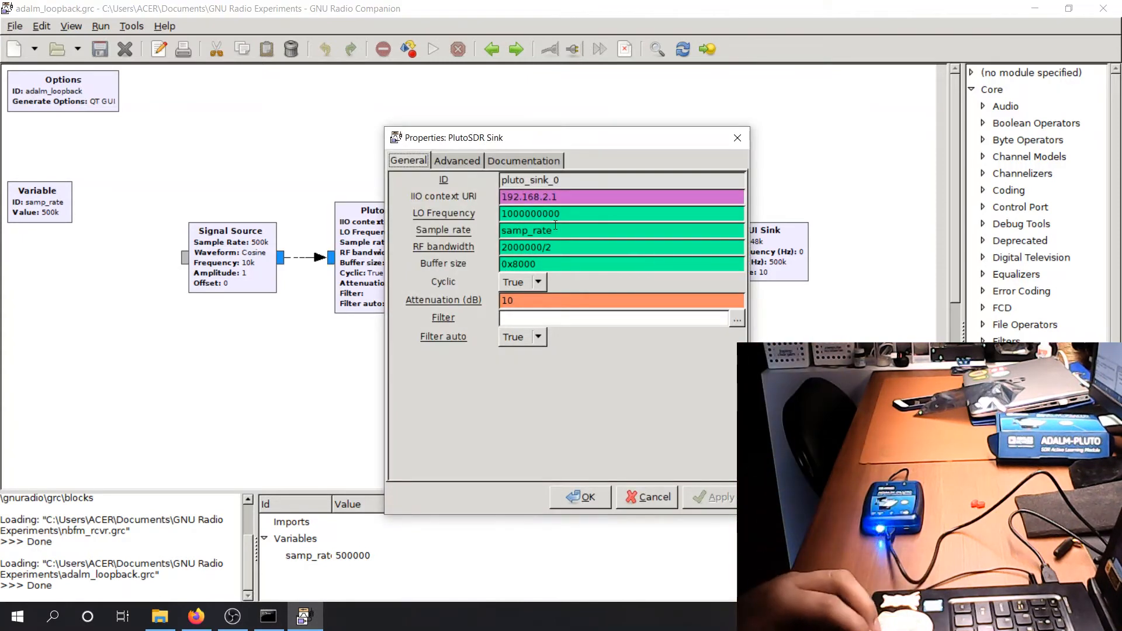
{"action": "mouse_move", "coordinate": [547, 230]}
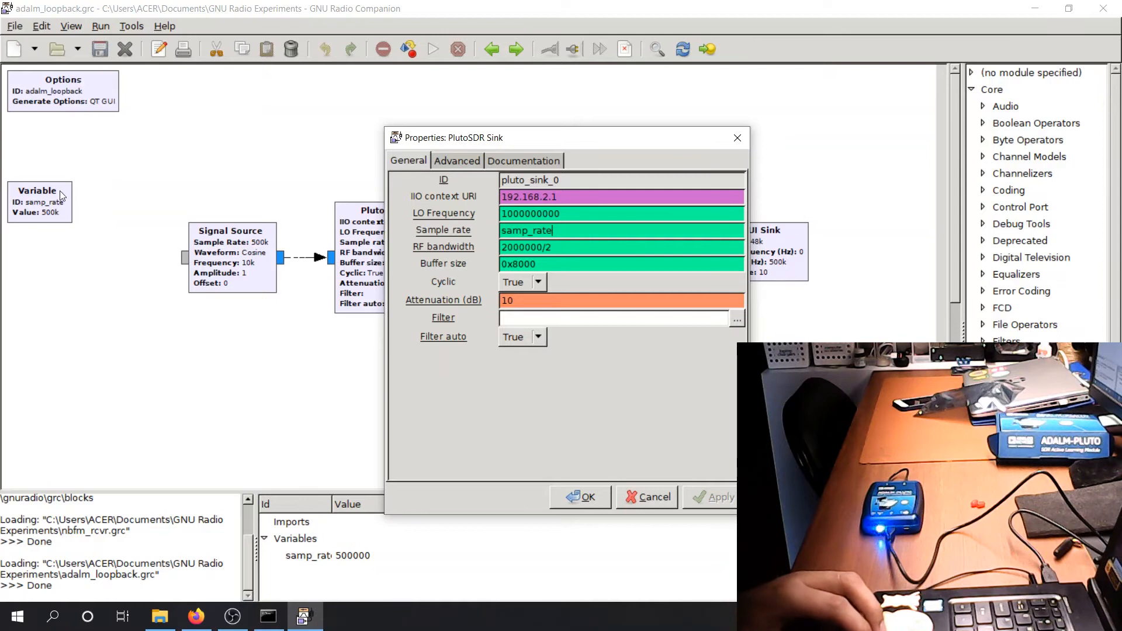
{"action": "mouse_move", "coordinate": [34, 218]}
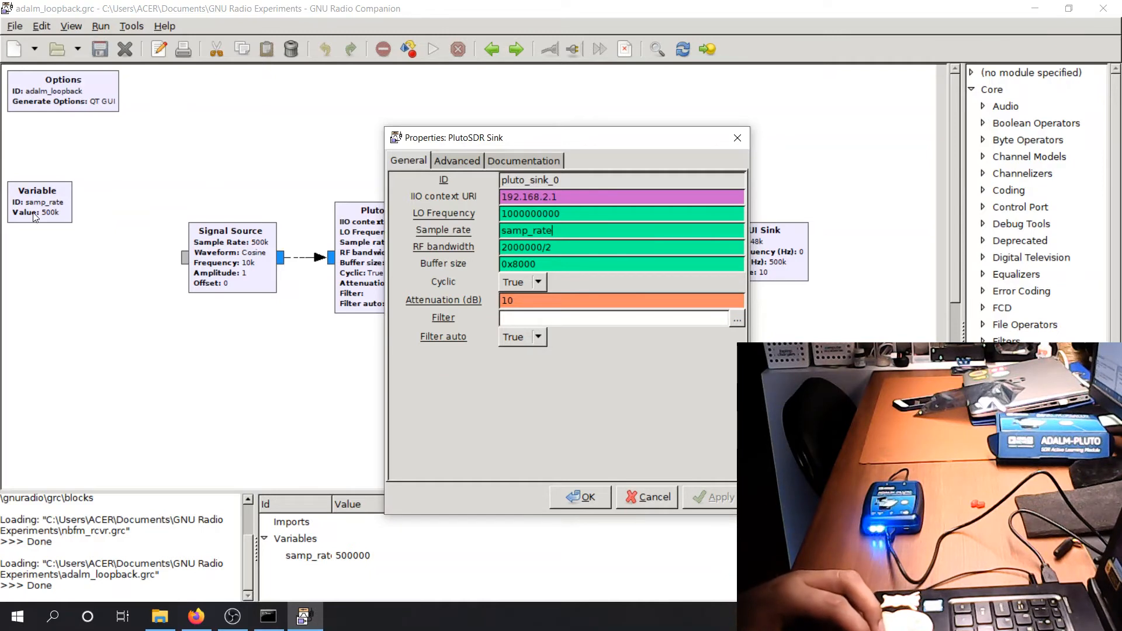
{"action": "left_click", "coordinate": [615, 318]}
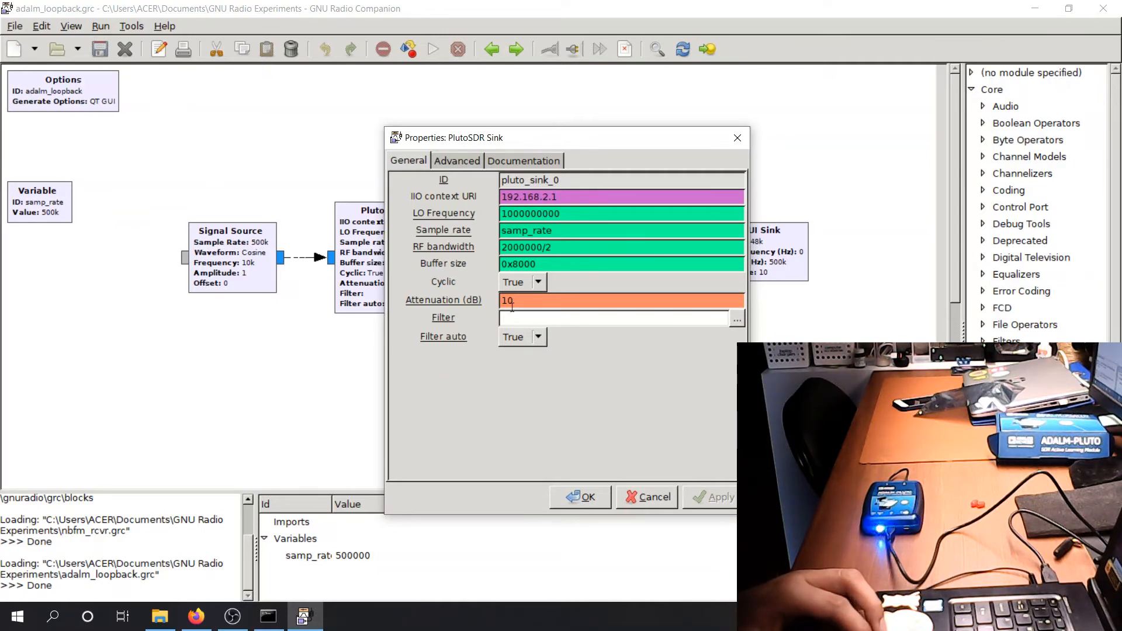
{"action": "left_click", "coordinate": [579, 496]}
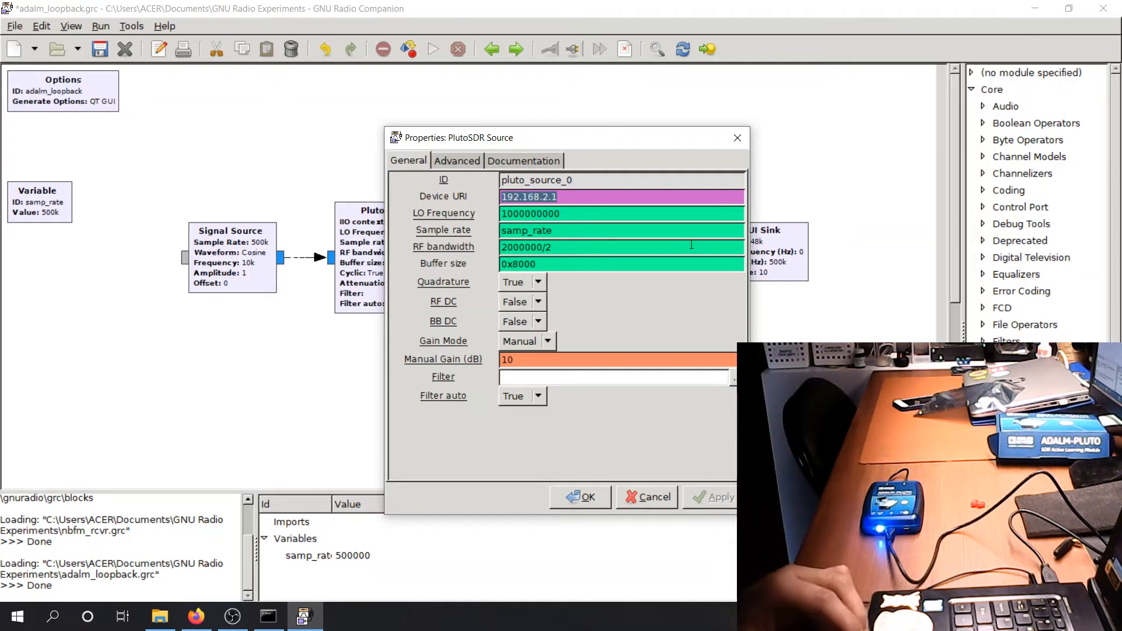
{"action": "left_click", "coordinate": [585, 497]}
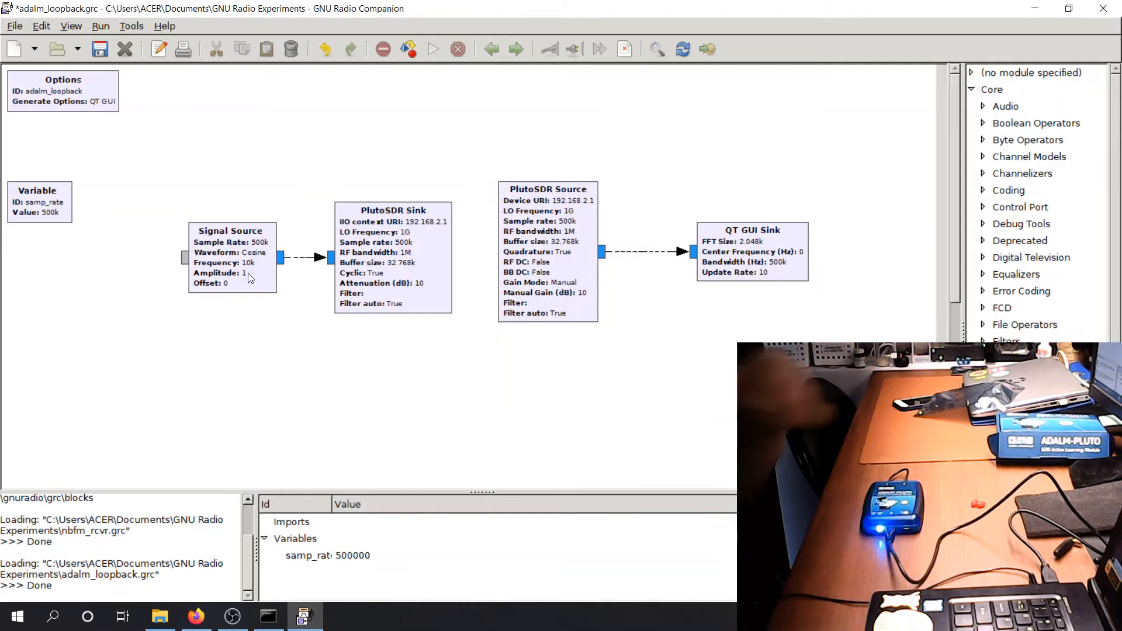
{"action": "left_click", "coordinate": [230, 257]}
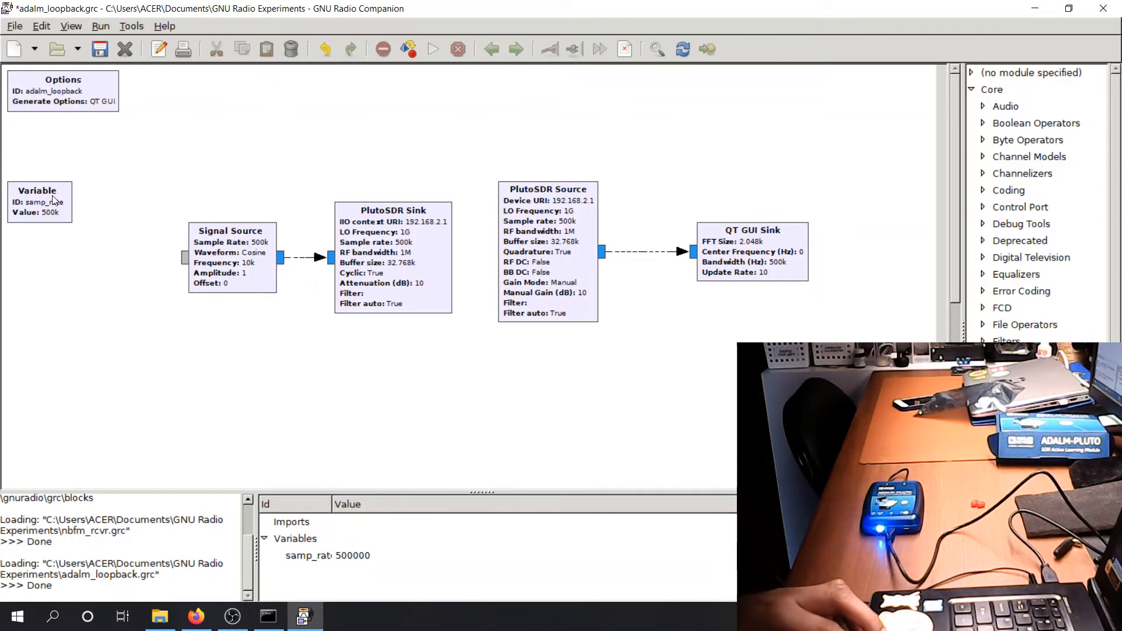
Set the samp_rate variable to 1000000, then save and start generating the flowgraph
{"action": "double_click", "coordinate": [38, 201]}
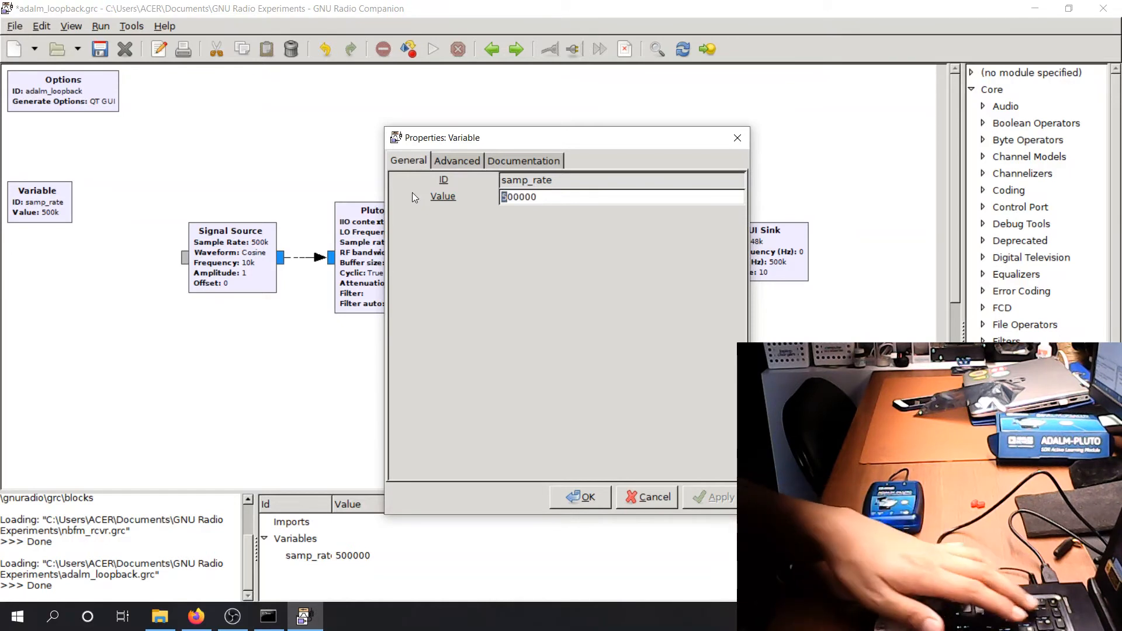
{"action": "left_click", "coordinate": [579, 496]}
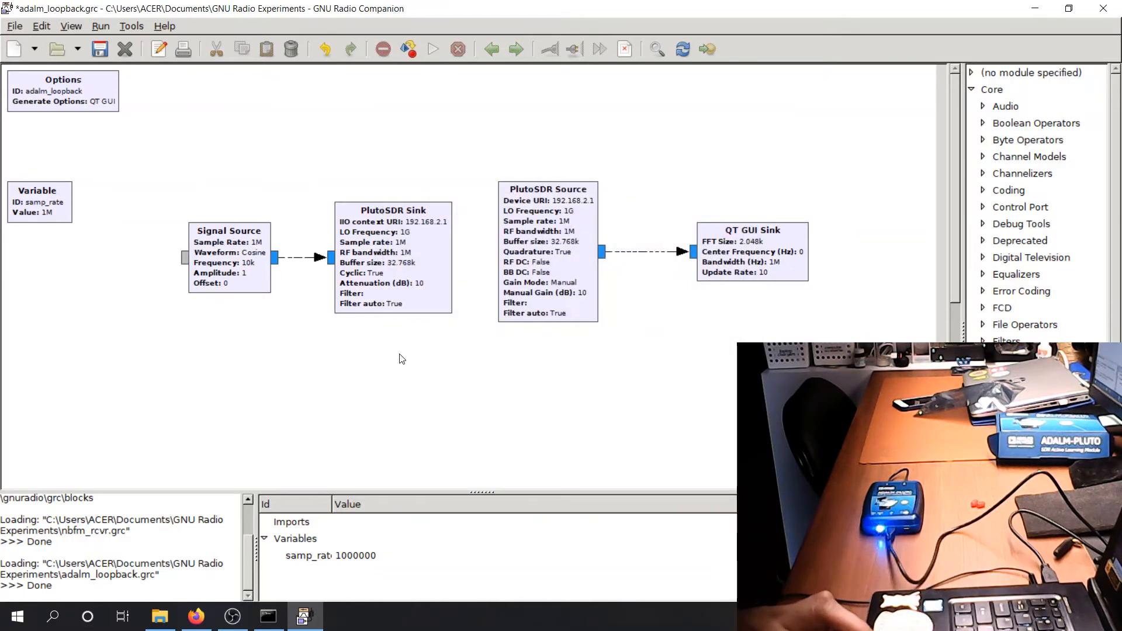
{"action": "mouse_move", "coordinate": [366, 329]}
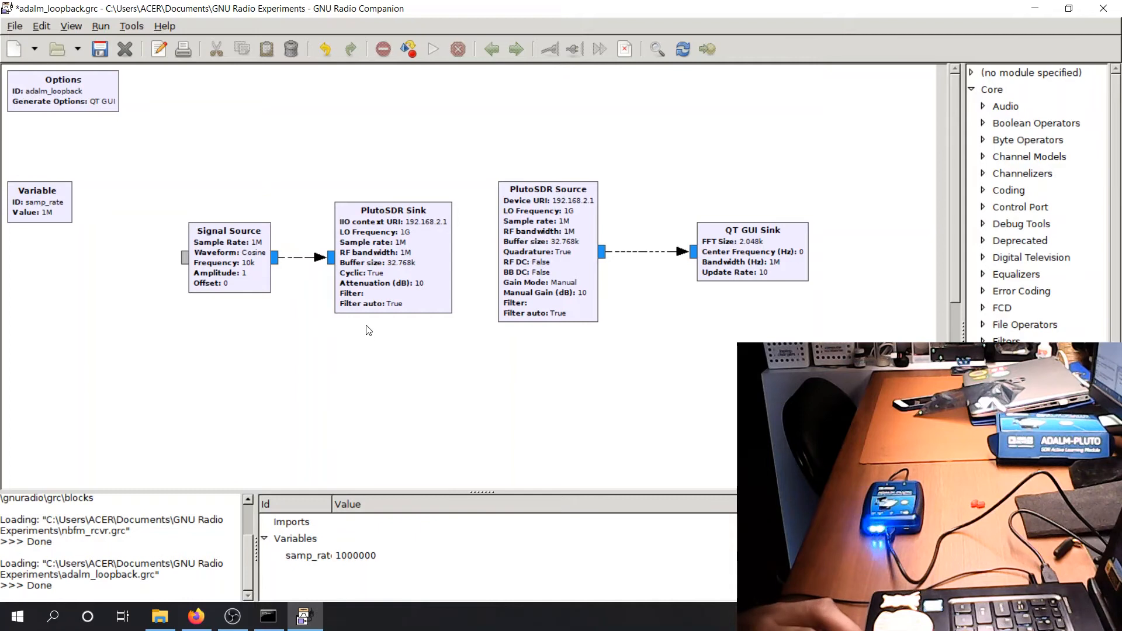
{"action": "mouse_move", "coordinate": [565, 272]}
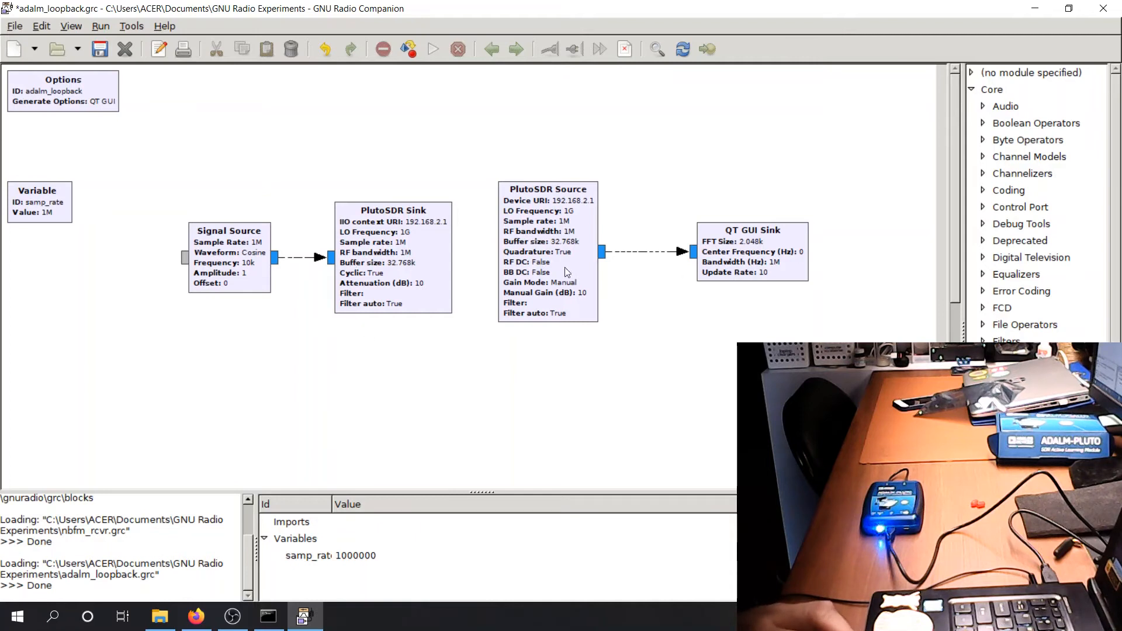
{"action": "left_click", "coordinate": [407, 49]}
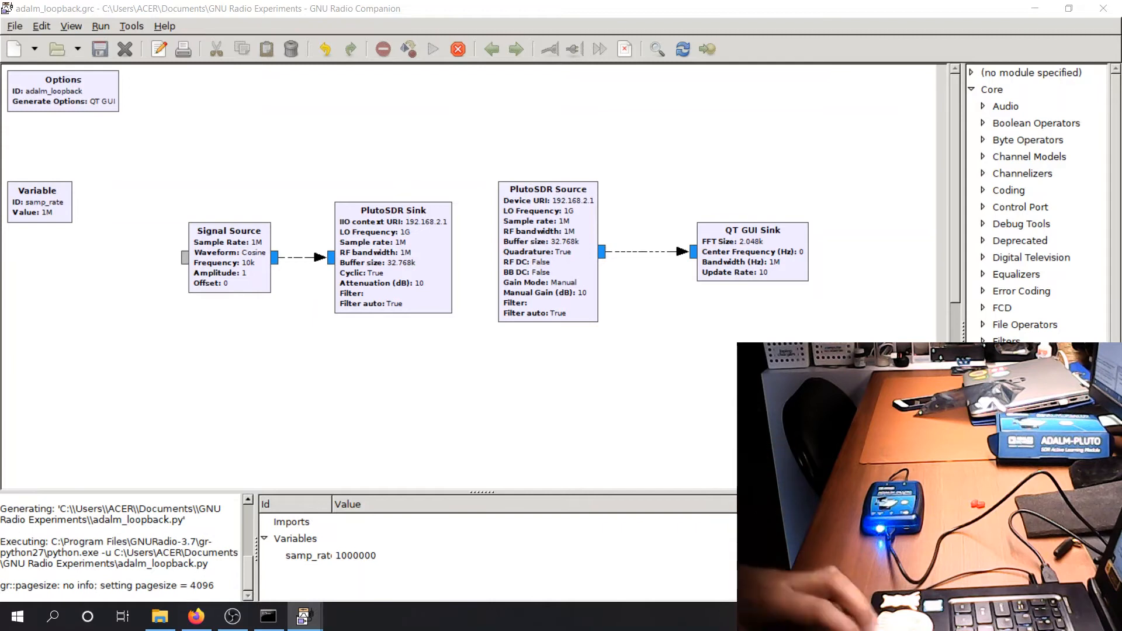
Execute the loopback flowgraph and maximize the Adalm Loopback display window
{"action": "left_click", "coordinate": [432, 49]}
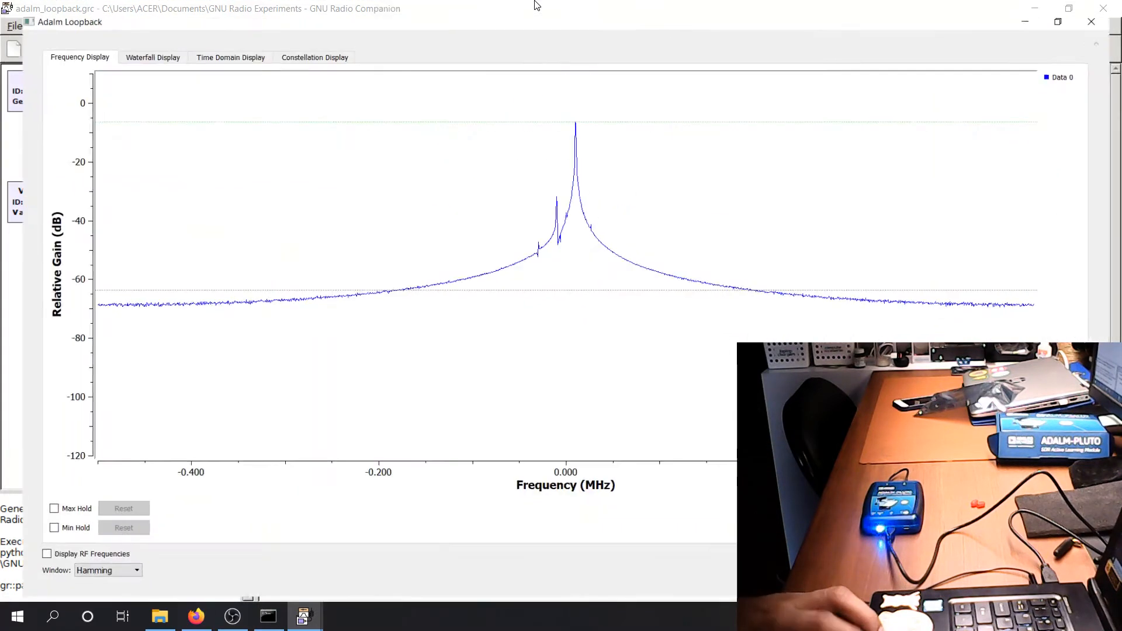
{"action": "left_click", "coordinate": [1057, 21]}
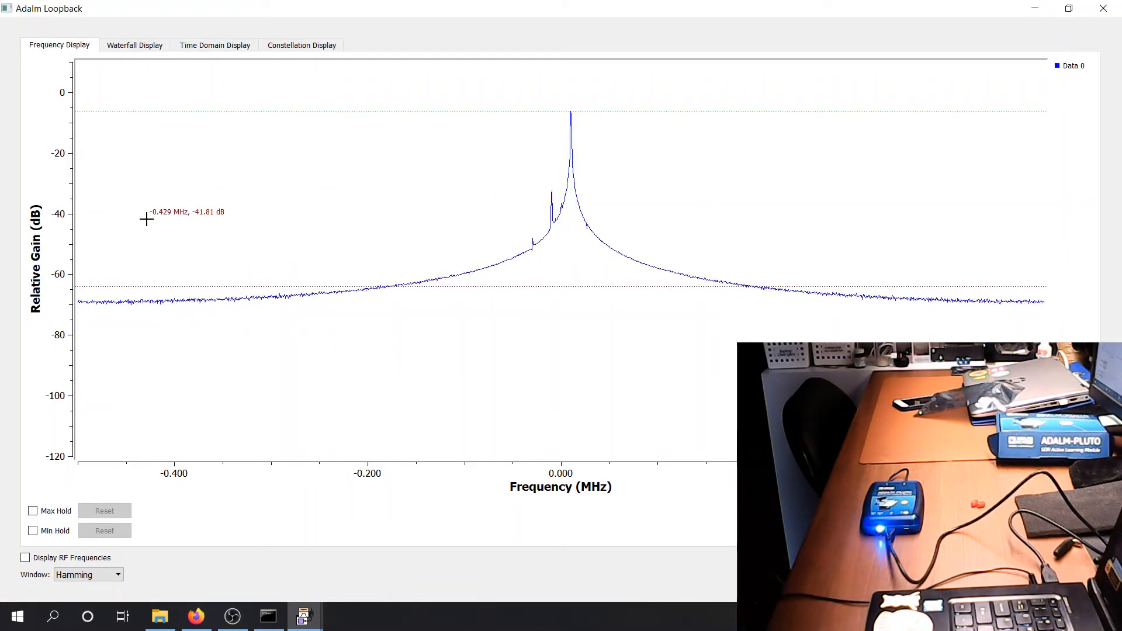
{"action": "mouse_move", "coordinate": [130, 81]}
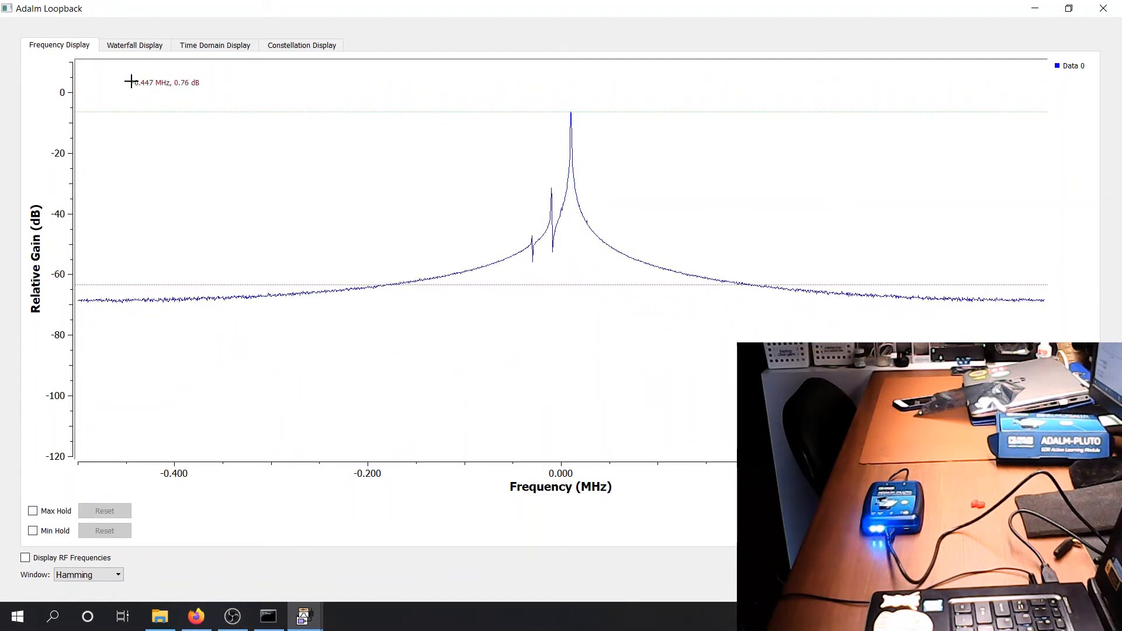
{"action": "mouse_move", "coordinate": [121, 97]}
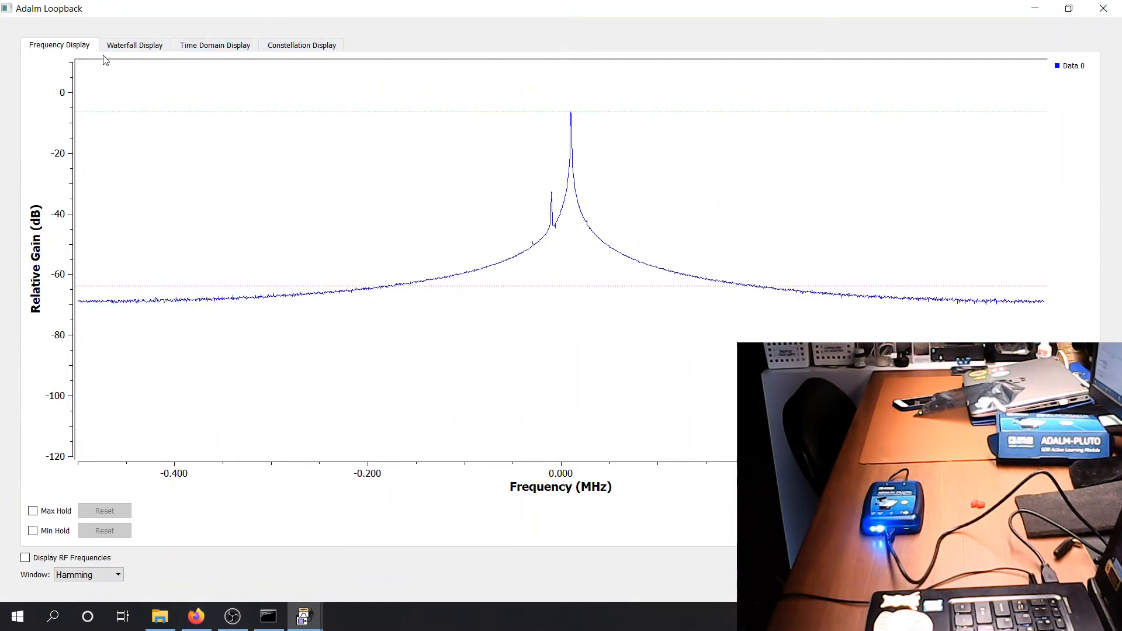
{"action": "mouse_move", "coordinate": [456, 275]}
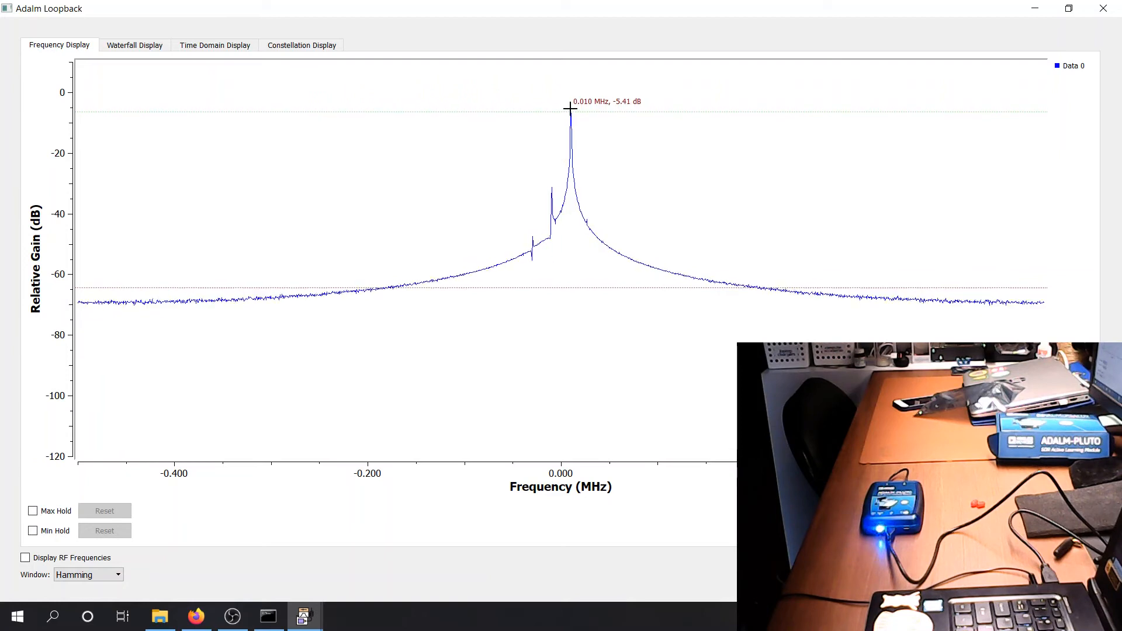
{"action": "mouse_move", "coordinate": [139, 40]}
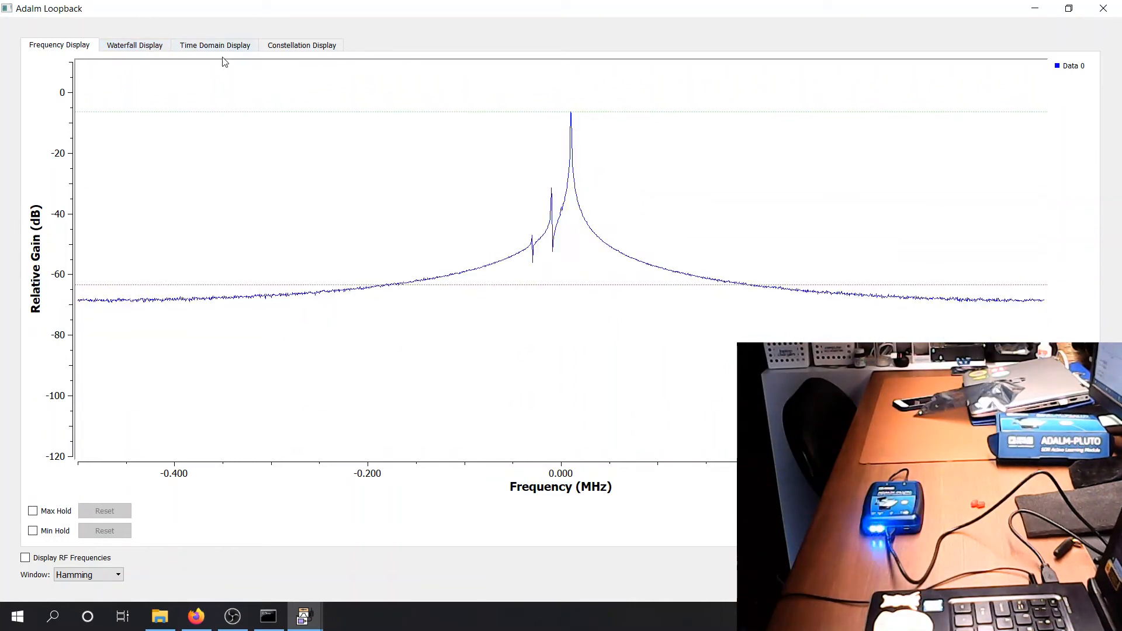
View the received 10 kHz tone in the Time Domain, Waterfall and Constellation displays, ending on Time Domain
{"action": "left_click", "coordinate": [214, 46]}
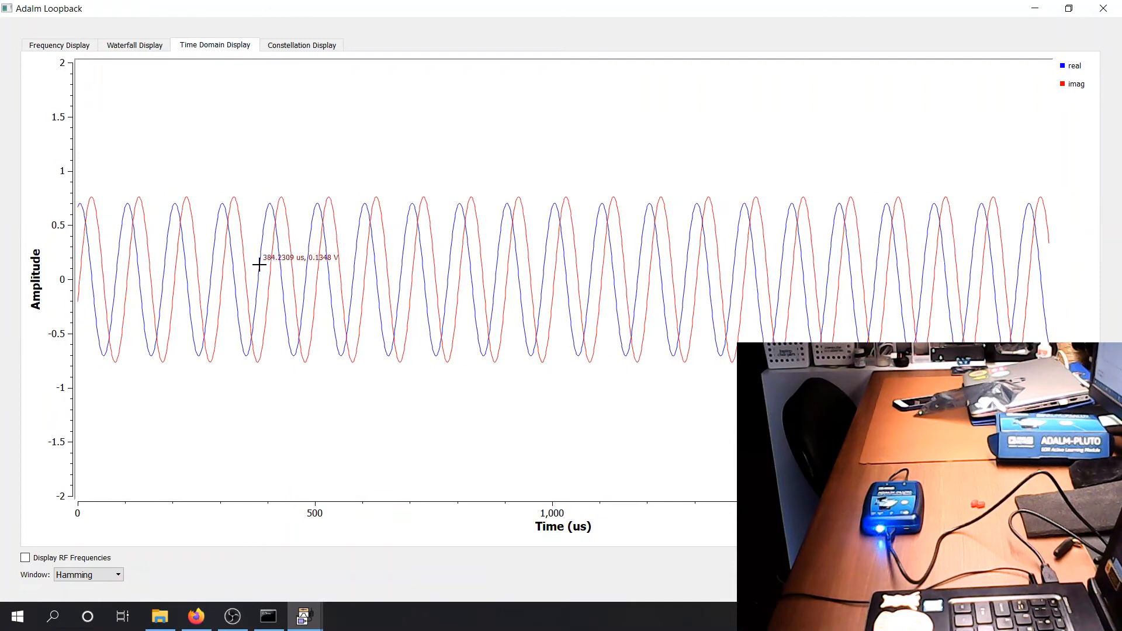
{"action": "mouse_move", "coordinate": [447, 304]}
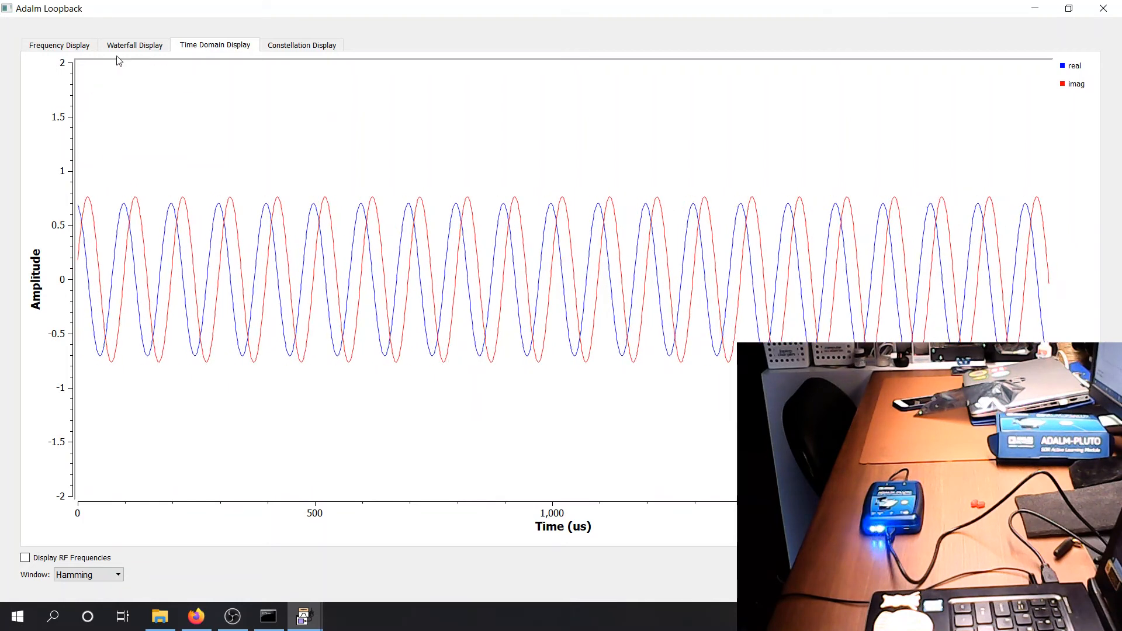
{"action": "left_click", "coordinate": [134, 46]}
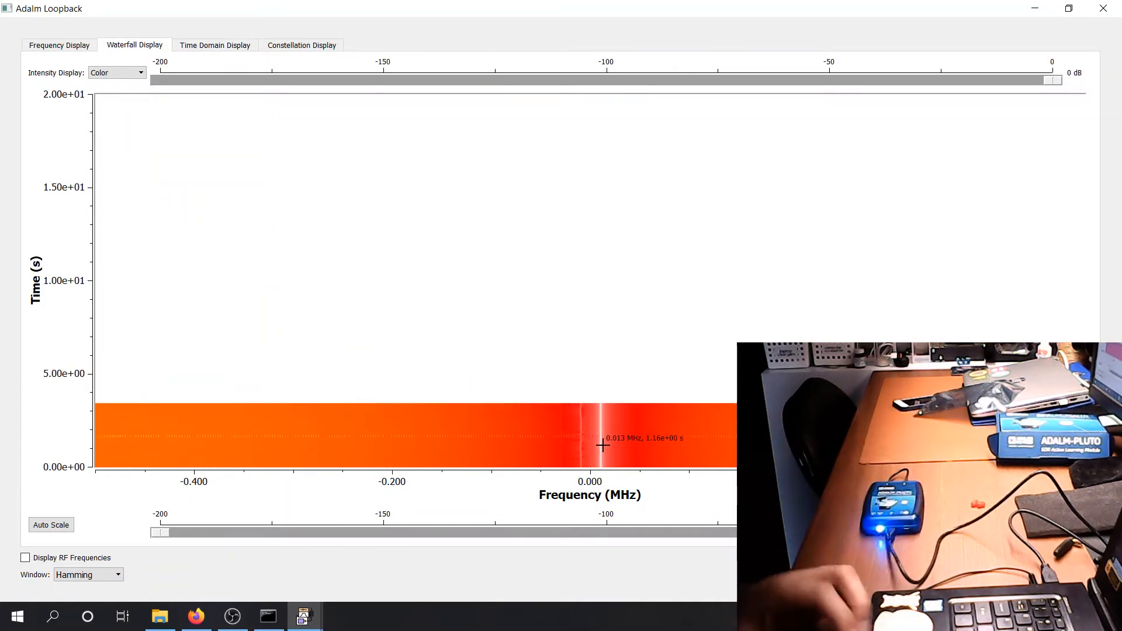
{"action": "left_click", "coordinate": [301, 45]}
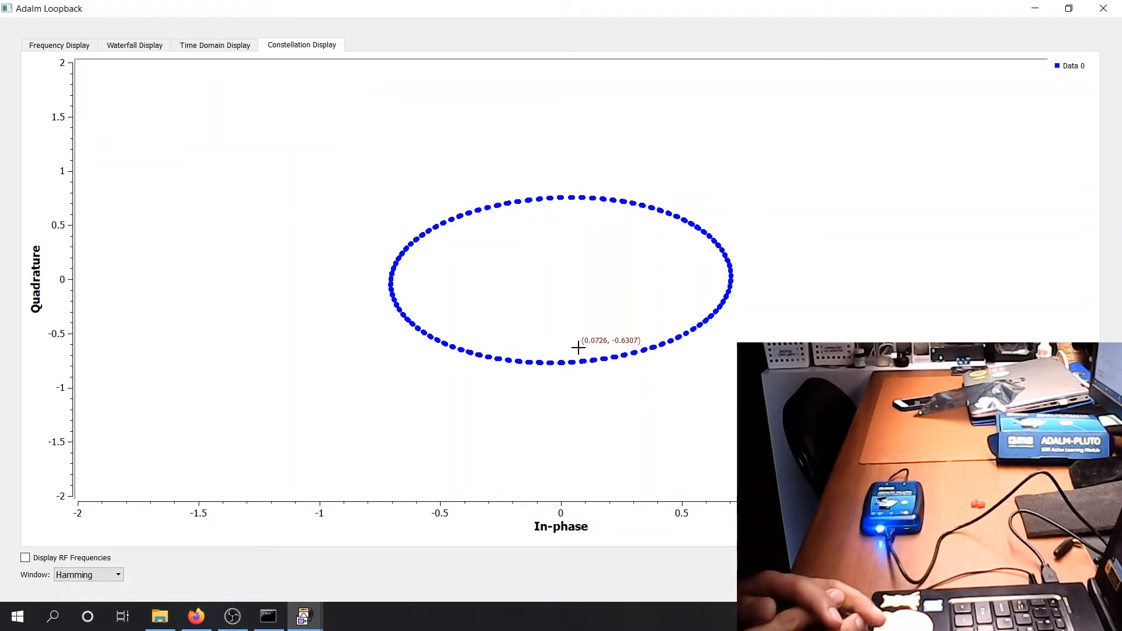
{"action": "mouse_move", "coordinate": [544, 185]}
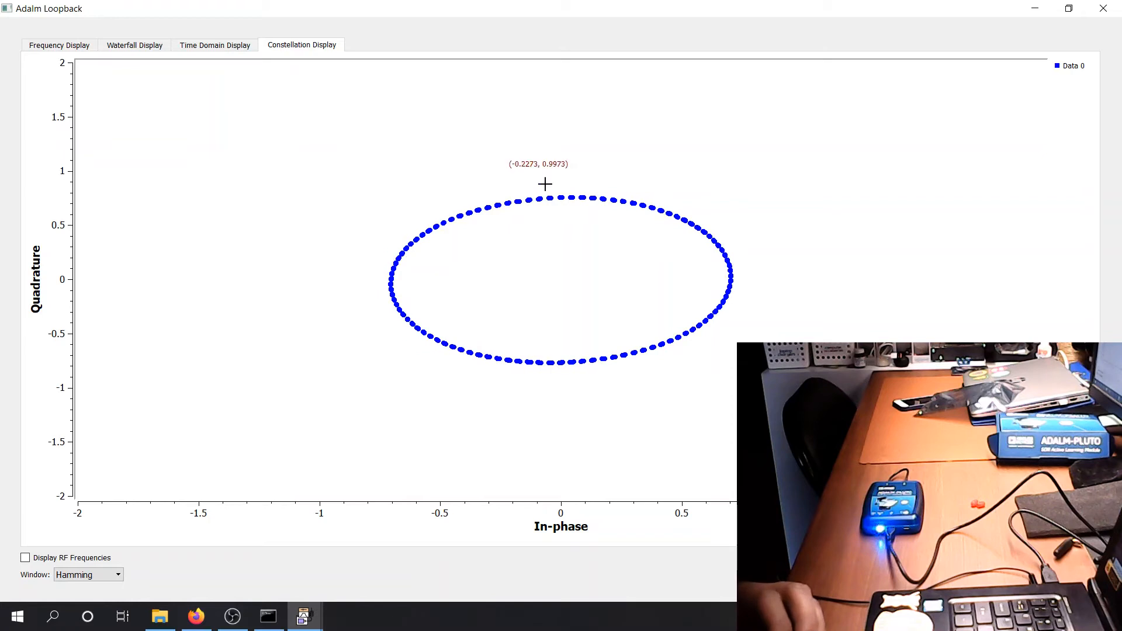
{"action": "mouse_move", "coordinate": [696, 347]}
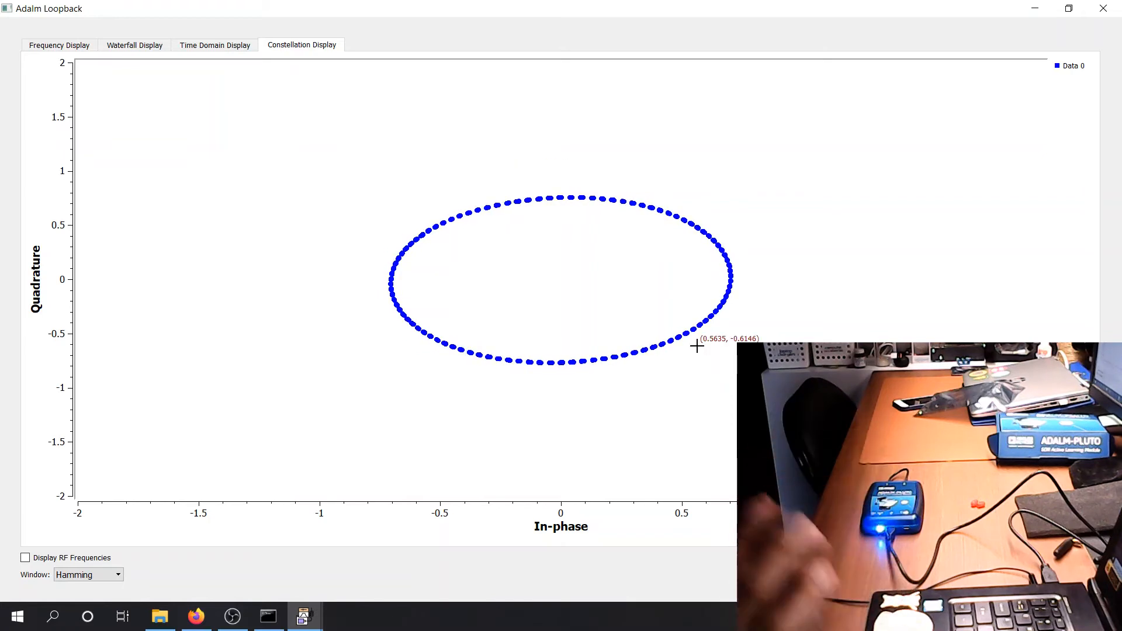
{"action": "mouse_move", "coordinate": [426, 269]}
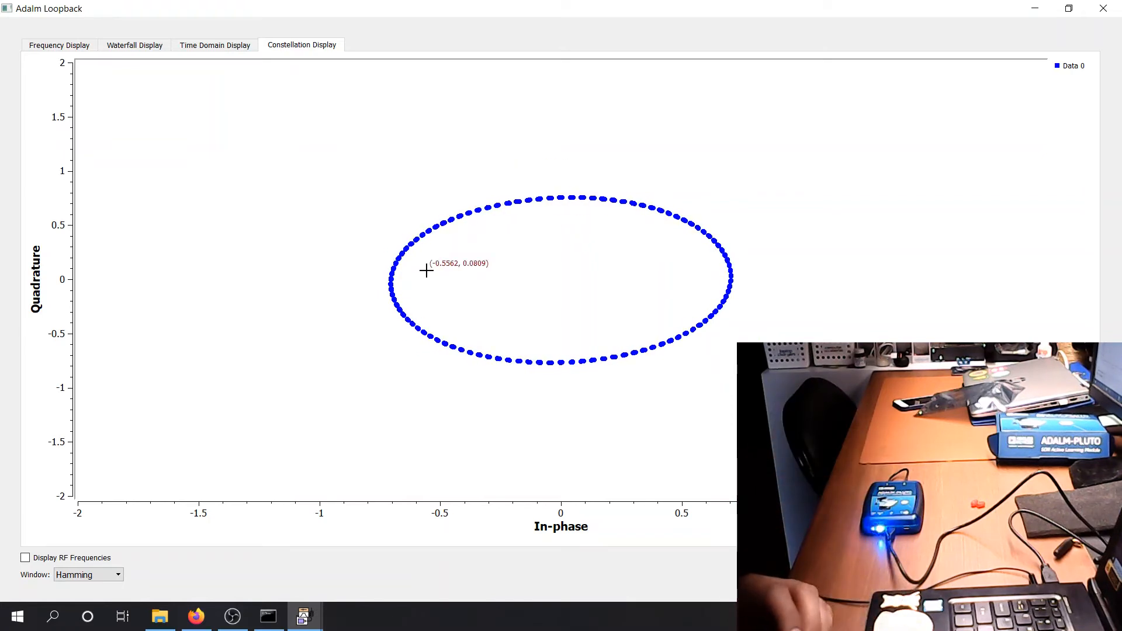
{"action": "mouse_move", "coordinate": [224, 100]}
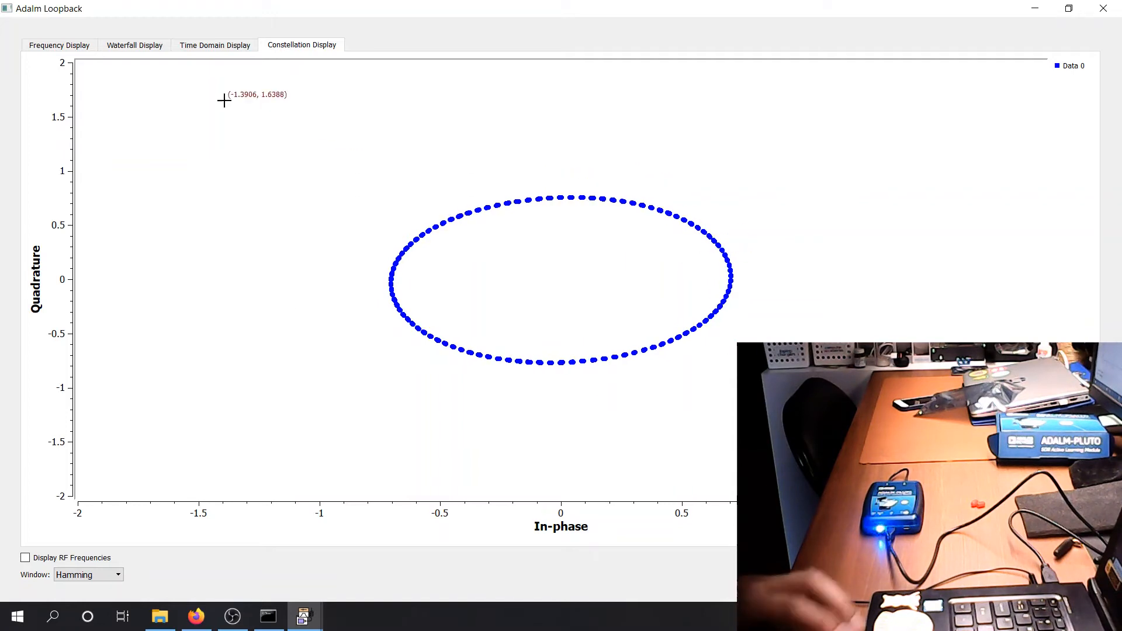
{"action": "left_click", "coordinate": [214, 44]}
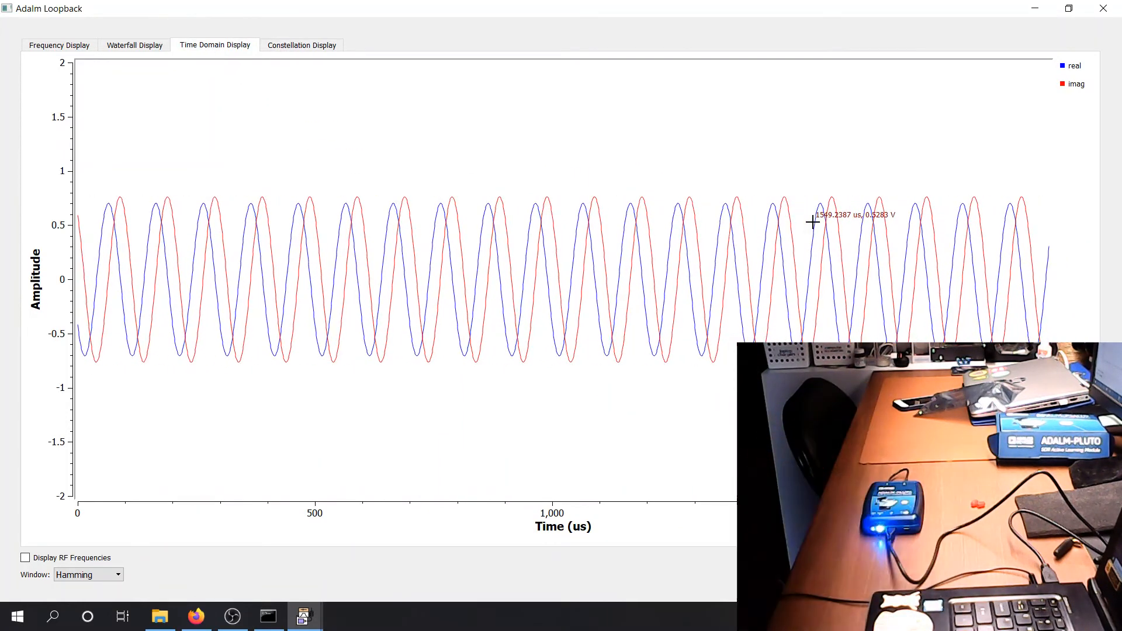
{"action": "mouse_move", "coordinate": [471, 159]}
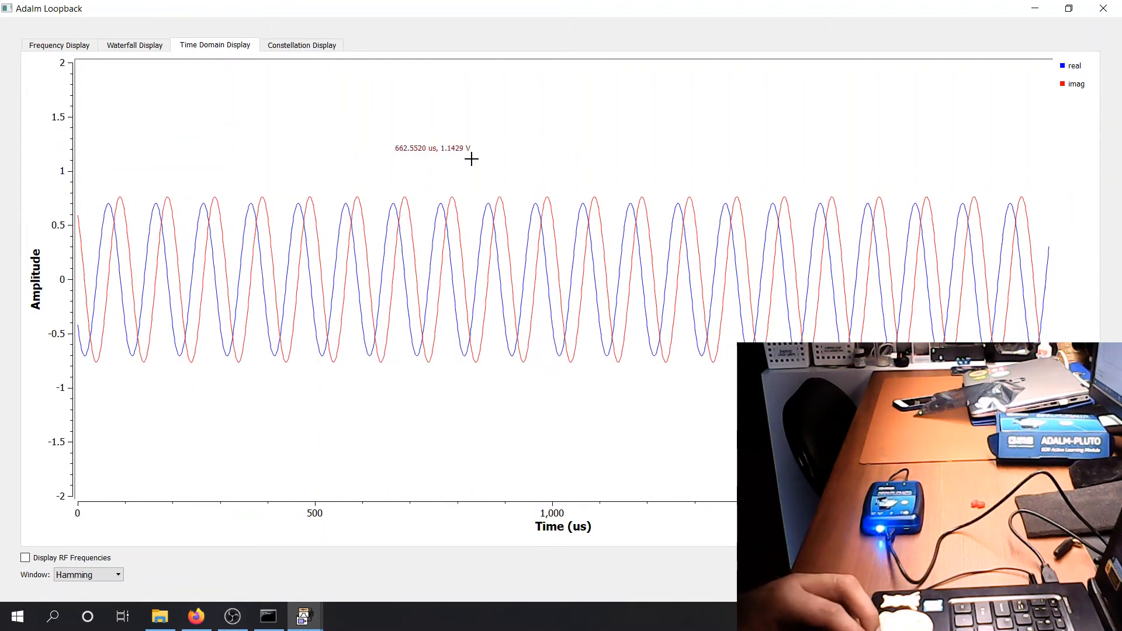
{"action": "mouse_move", "coordinate": [722, 256]}
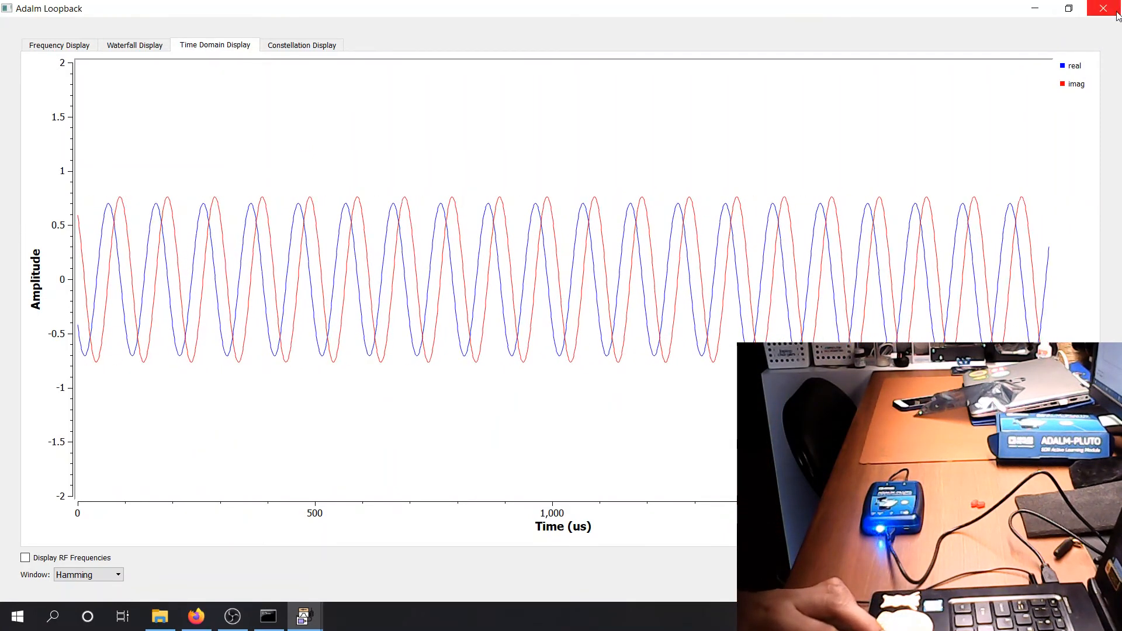
{"action": "mouse_move", "coordinate": [1107, 9]}
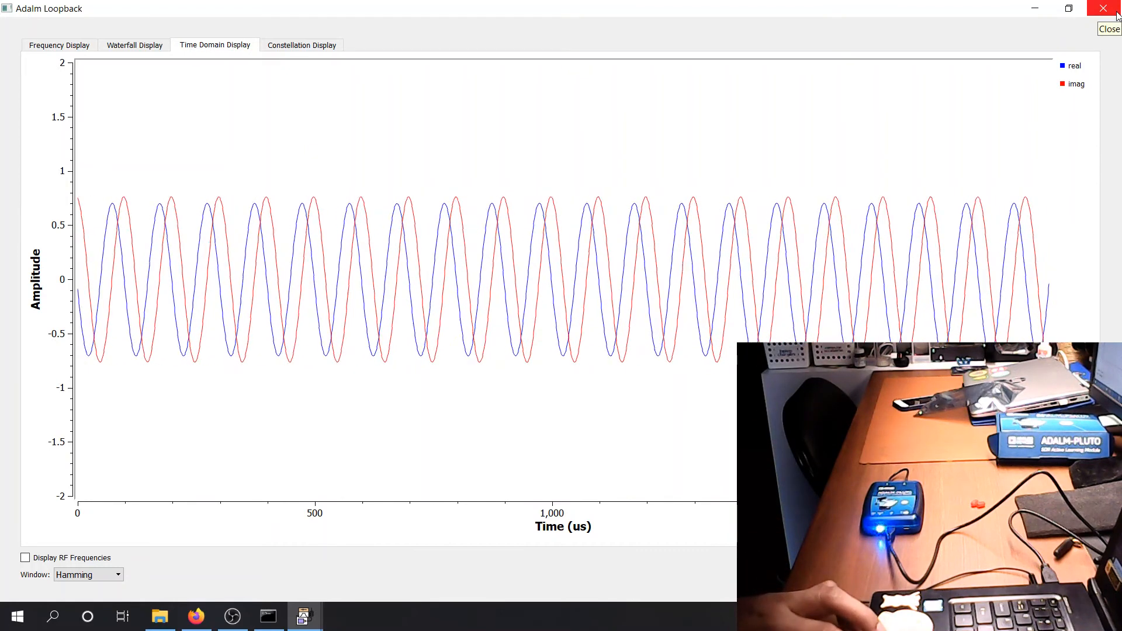
Stop the run, set the Signal Source frequency to 1000 and execute the loopback again
{"action": "left_click", "coordinate": [1102, 8]}
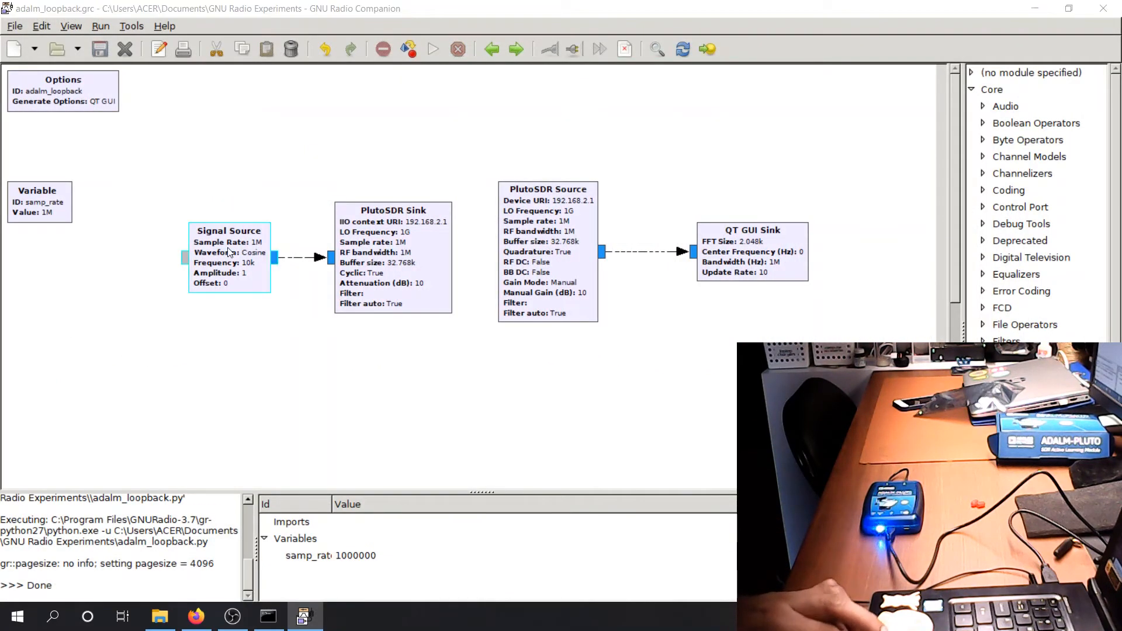
{"action": "double_click", "coordinate": [228, 257]}
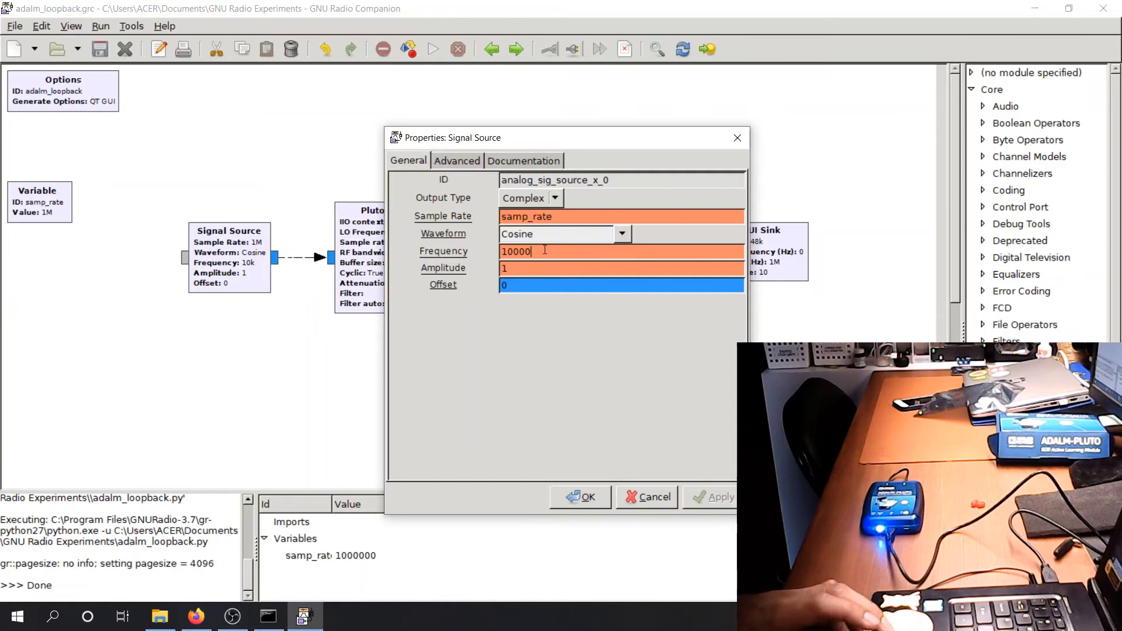
{"action": "left_click", "coordinate": [585, 496]}
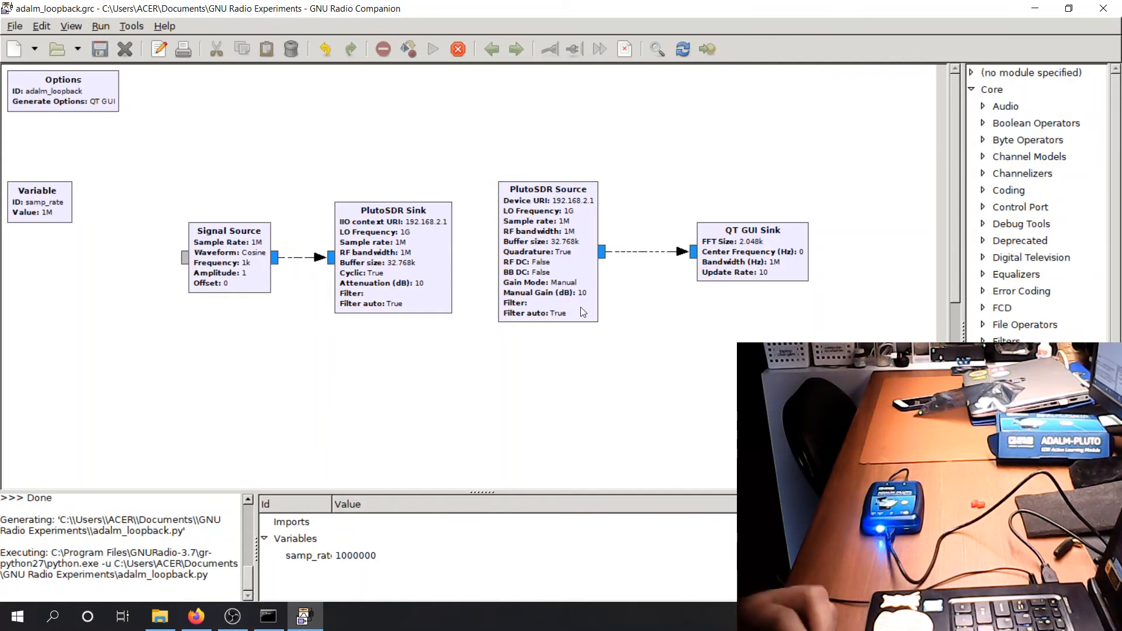
{"action": "left_click", "coordinate": [432, 49]}
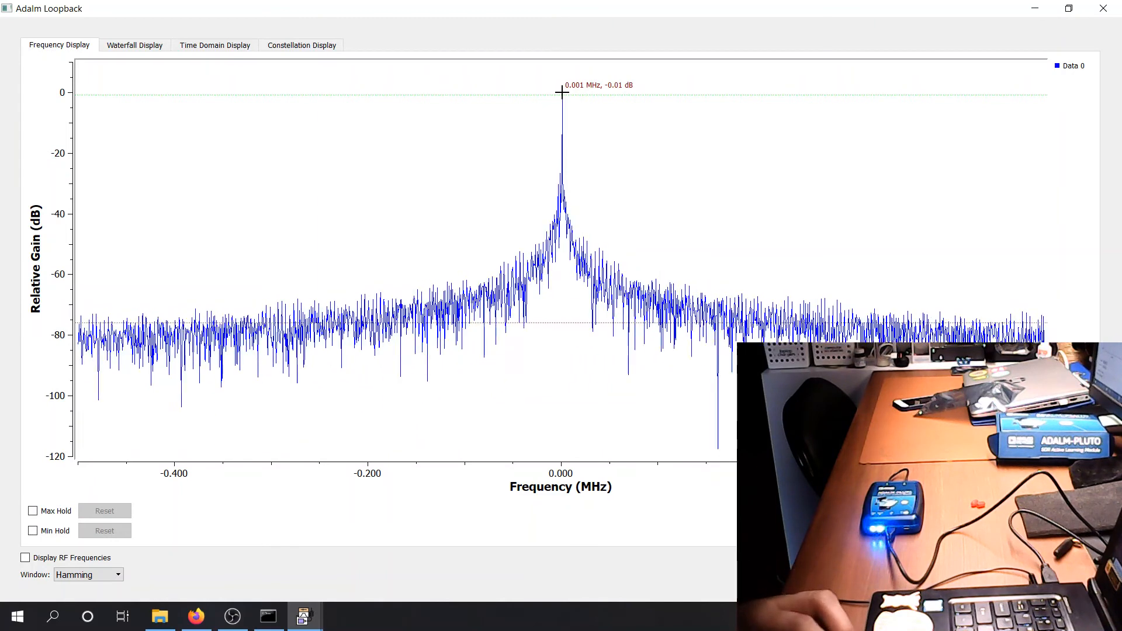
View the 1 kHz sine waveform, then retune the Signal Source to 100000 and rerun the loopback
{"action": "left_click", "coordinate": [214, 45]}
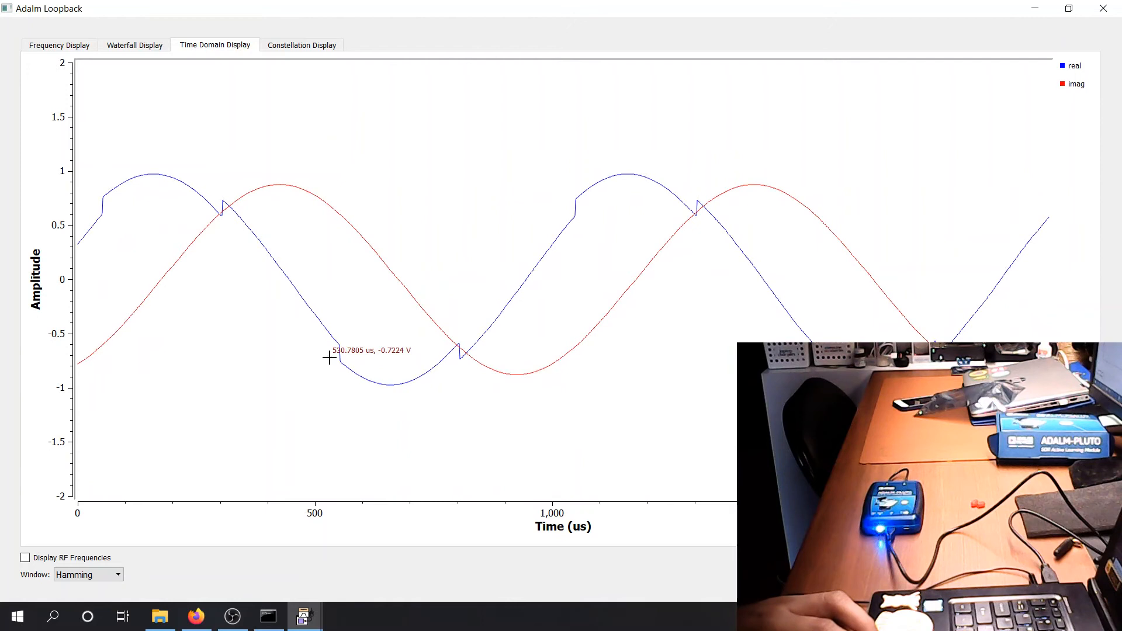
{"action": "mouse_move", "coordinate": [459, 374]}
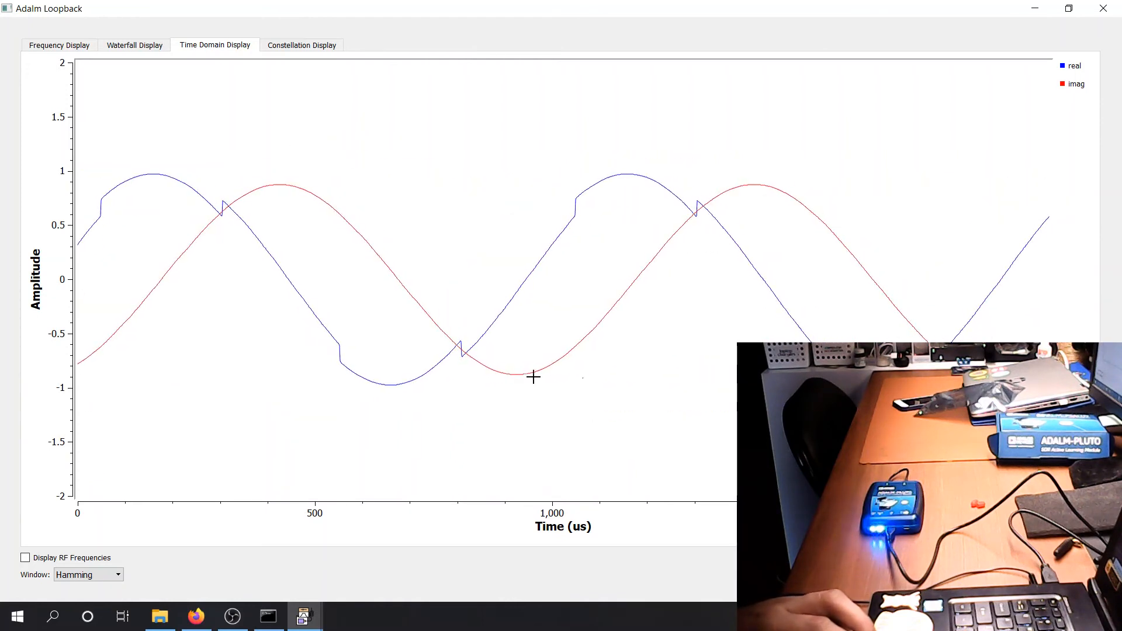
{"action": "mouse_move", "coordinate": [528, 320]}
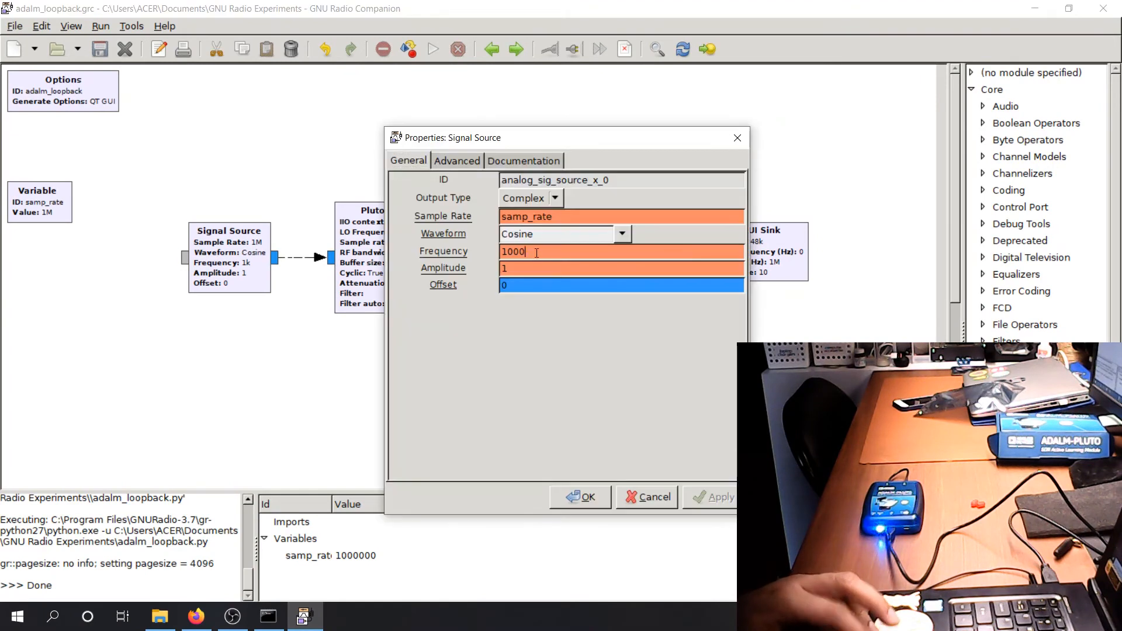
{"action": "left_click", "coordinate": [579, 496]}
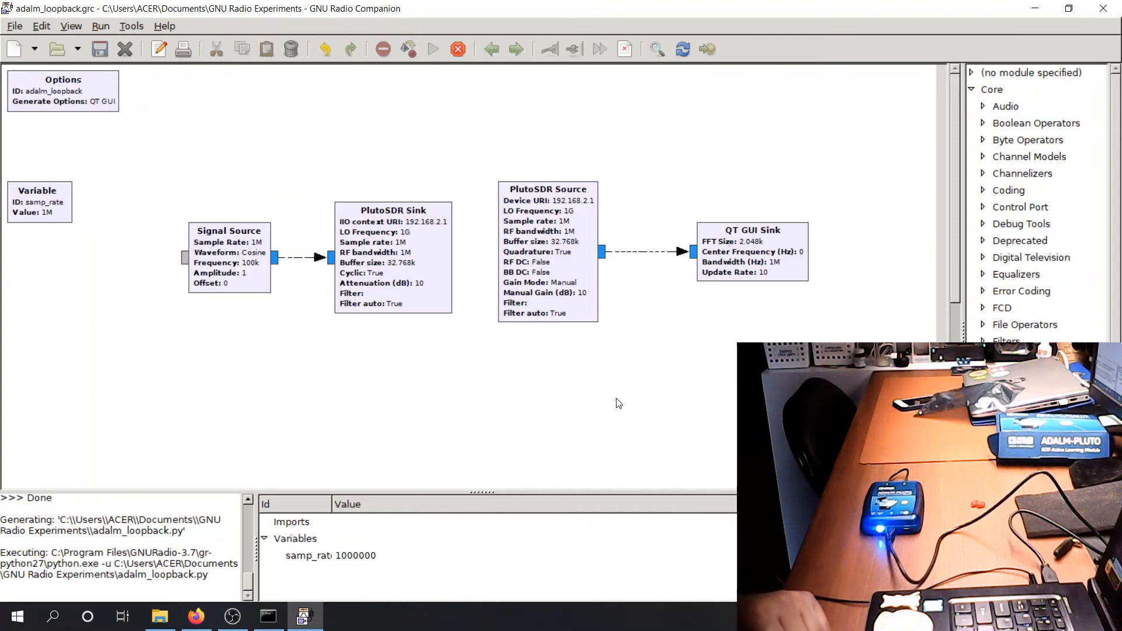
{"action": "left_click", "coordinate": [432, 49]}
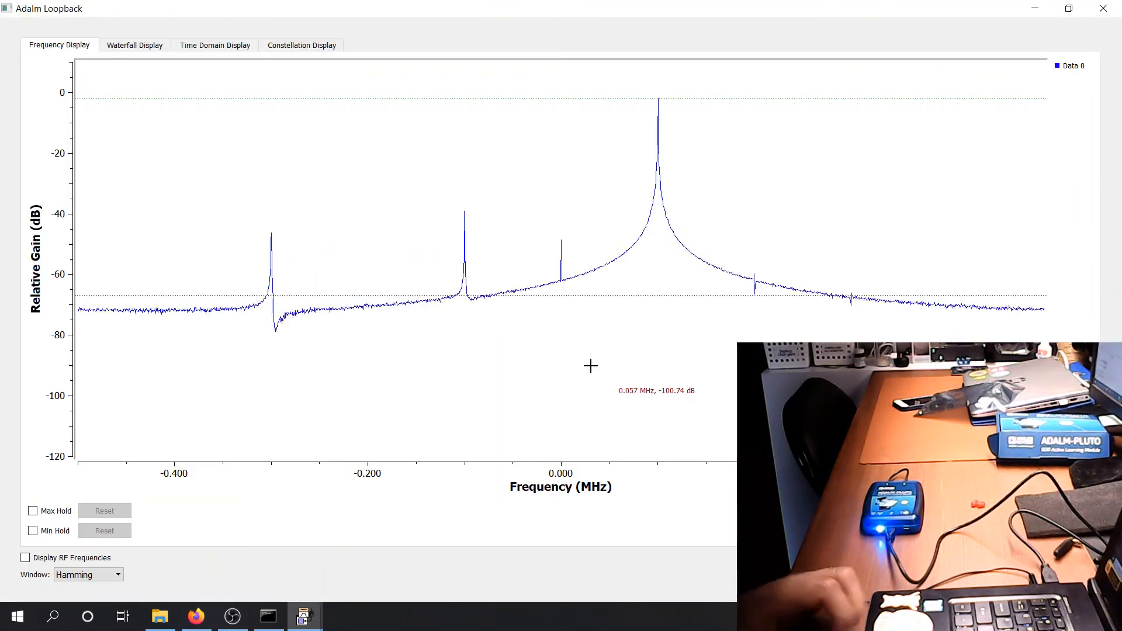
{"action": "mouse_move", "coordinate": [655, 93]}
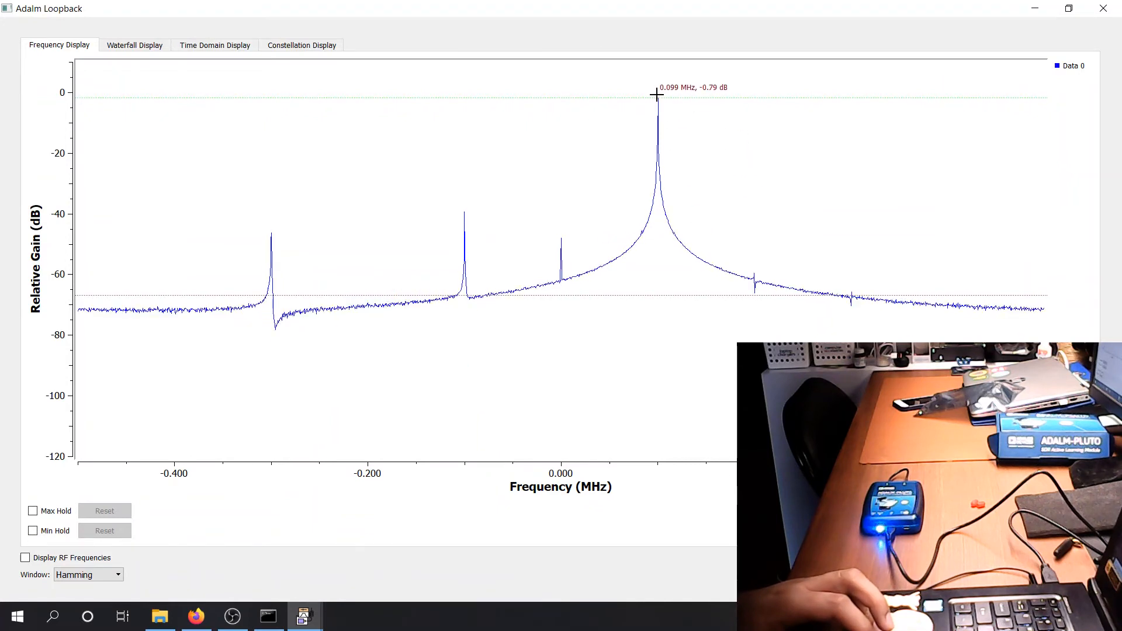
{"action": "mouse_move", "coordinate": [434, 195]}
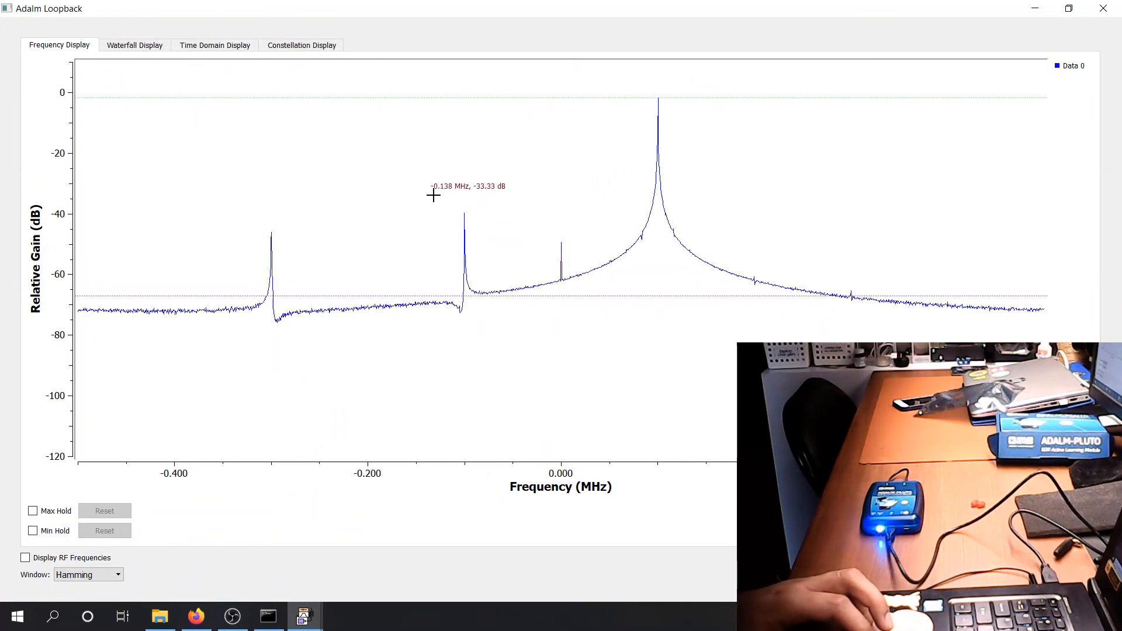
{"action": "mouse_move", "coordinate": [630, 299]}
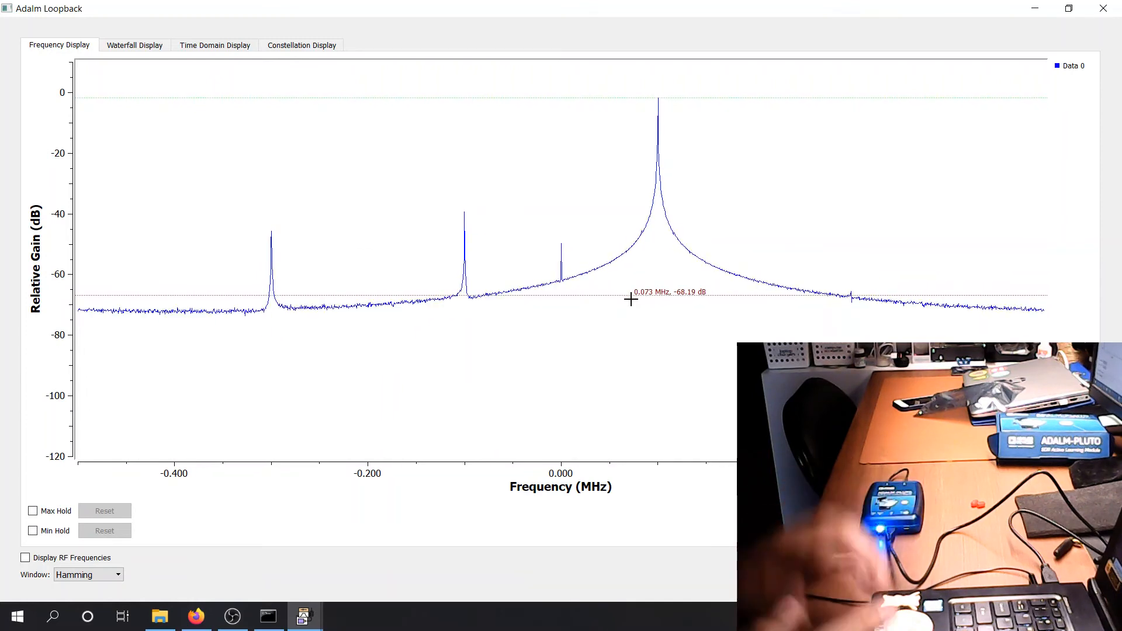
Inspect the 100 kHz tone in the Time Domain and Constellation displays, then return to the Frequency display
{"action": "left_click", "coordinate": [214, 46]}
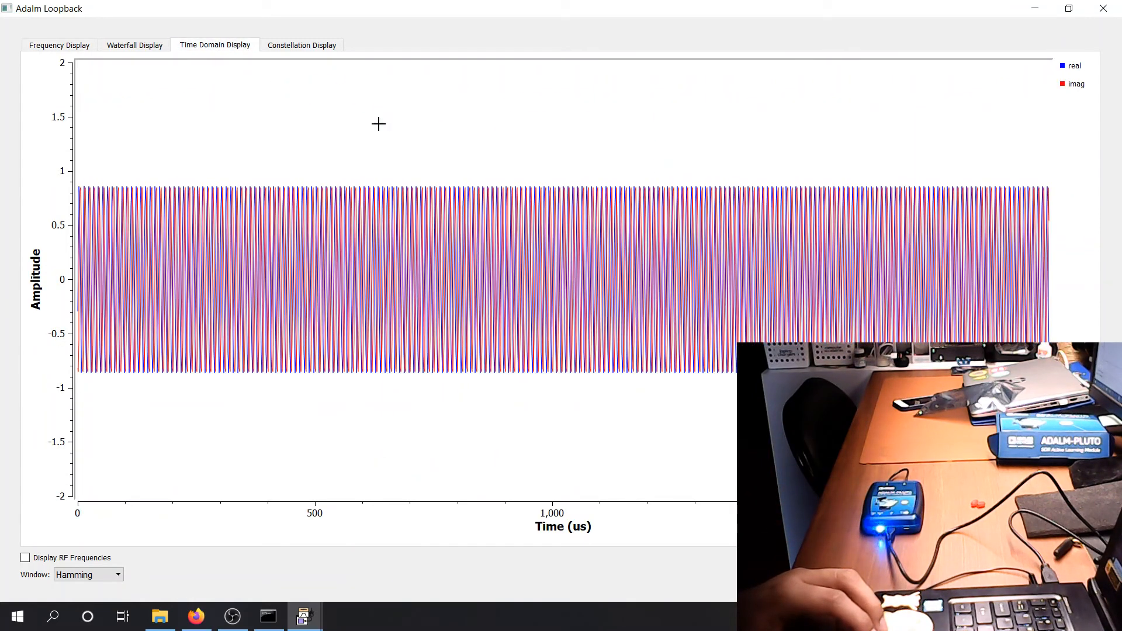
{"action": "mouse_move", "coordinate": [363, 133]}
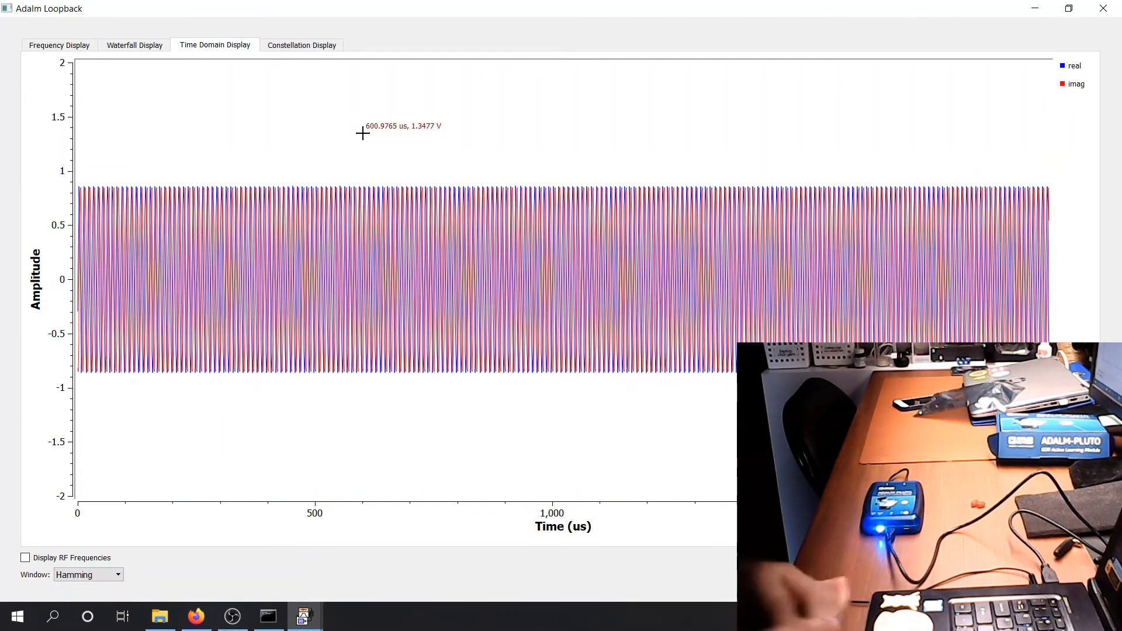
{"action": "left_click", "coordinate": [134, 46]}
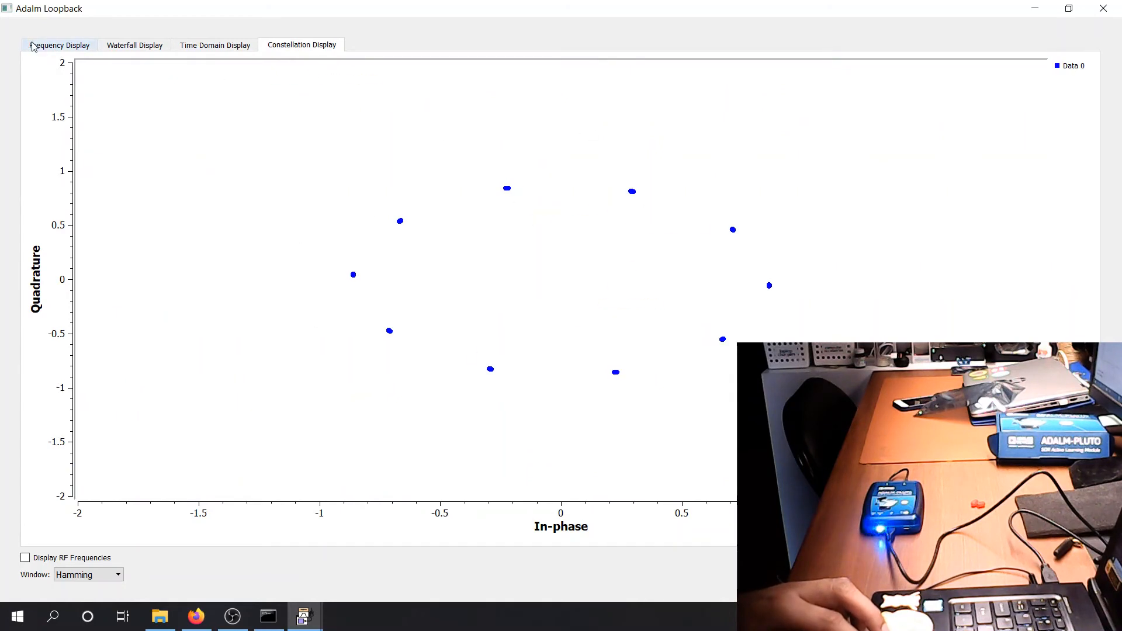
{"action": "left_click", "coordinate": [58, 45]}
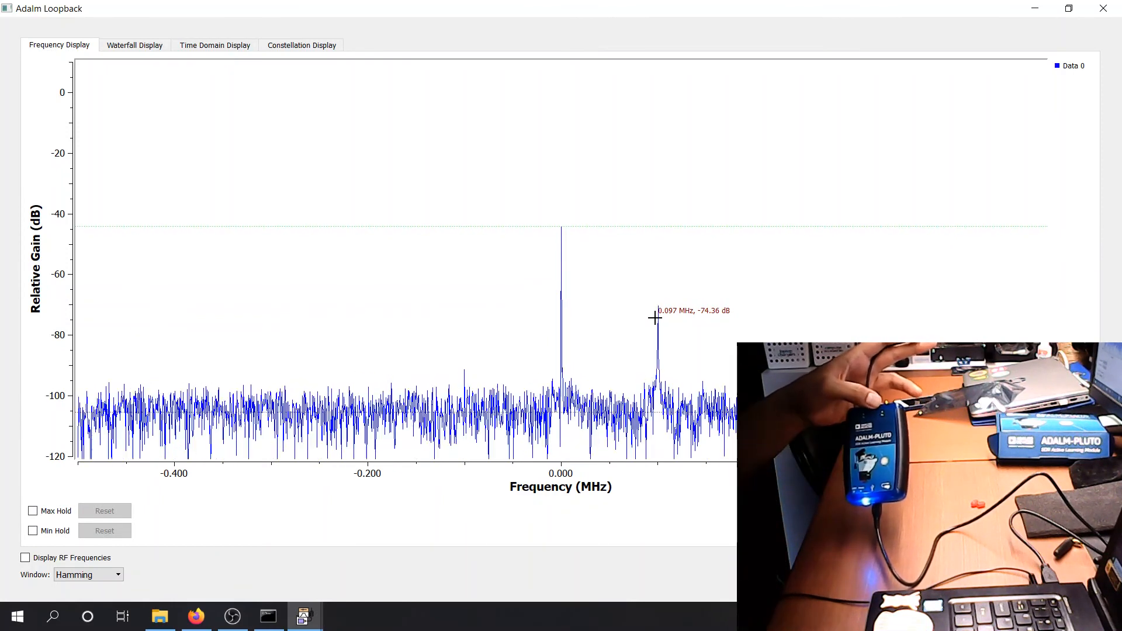
{"action": "mouse_move", "coordinate": [708, 318]}
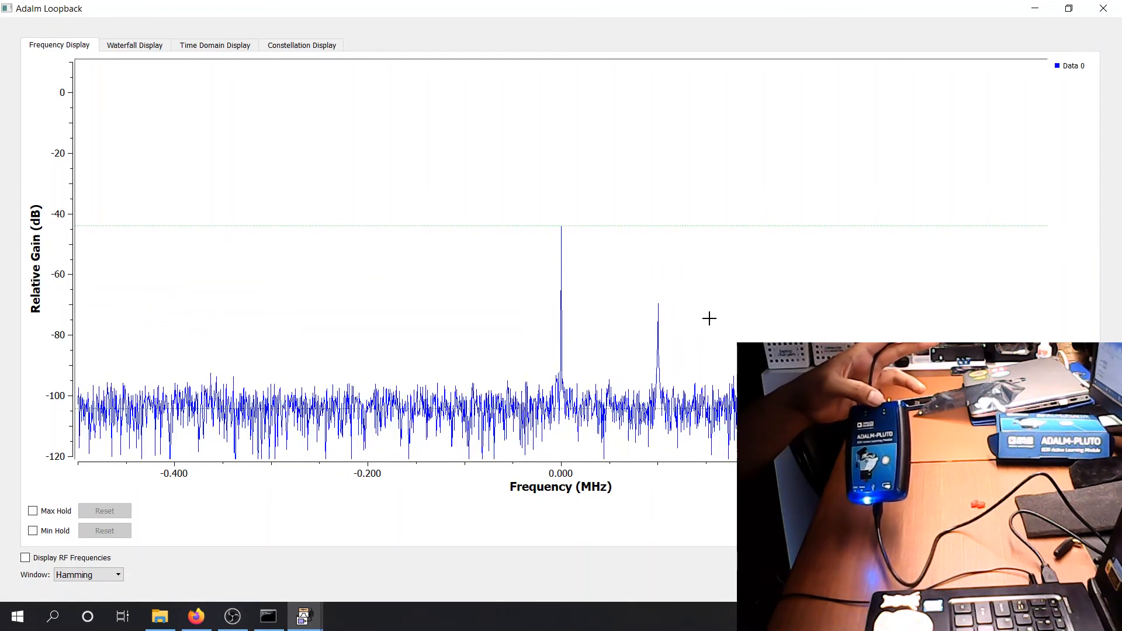
{"action": "mouse_move", "coordinate": [632, 322]}
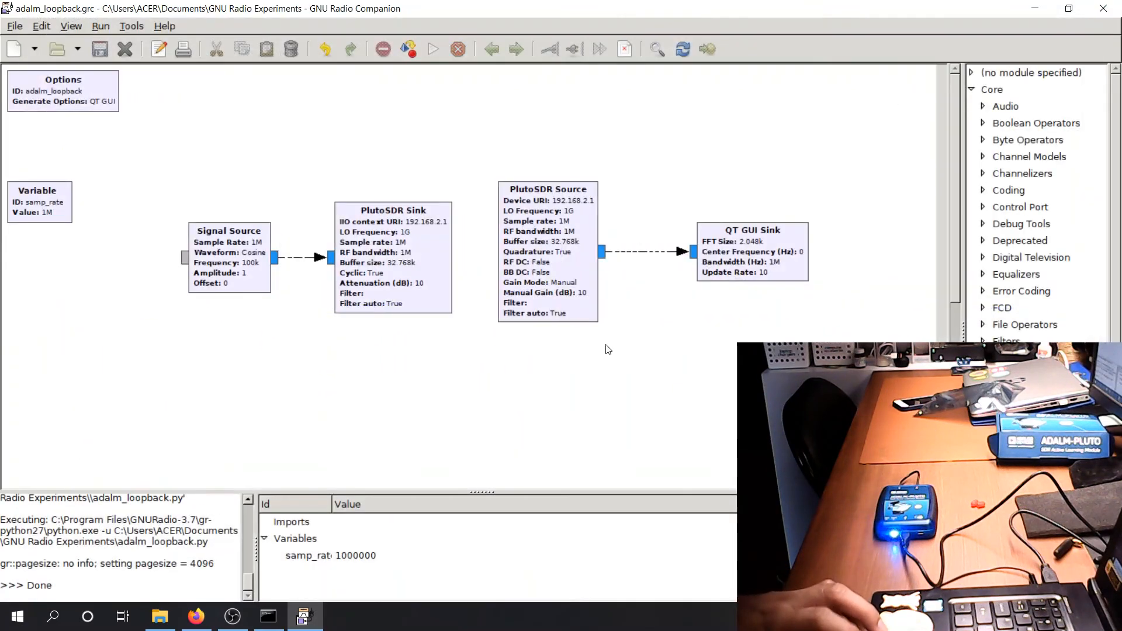
{"action": "mouse_move", "coordinate": [1090, 96]}
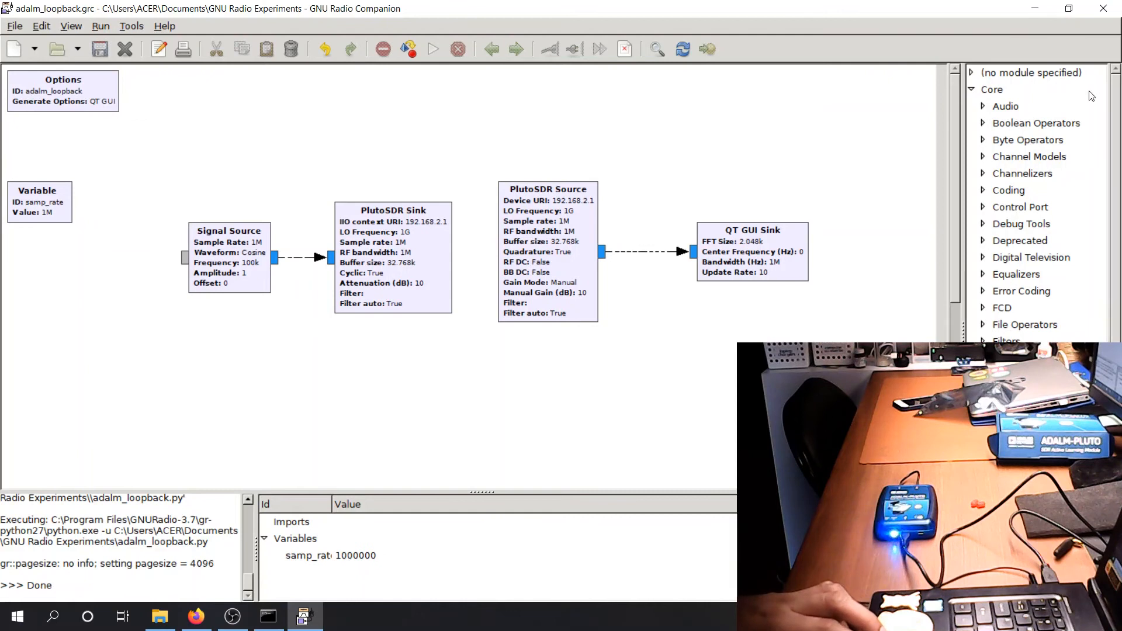
Browse the block library, expanding then collapsing the DVB-T and Digital Television categories
{"action": "scroll", "scroll_direction": "down", "scroll_amount": 3}
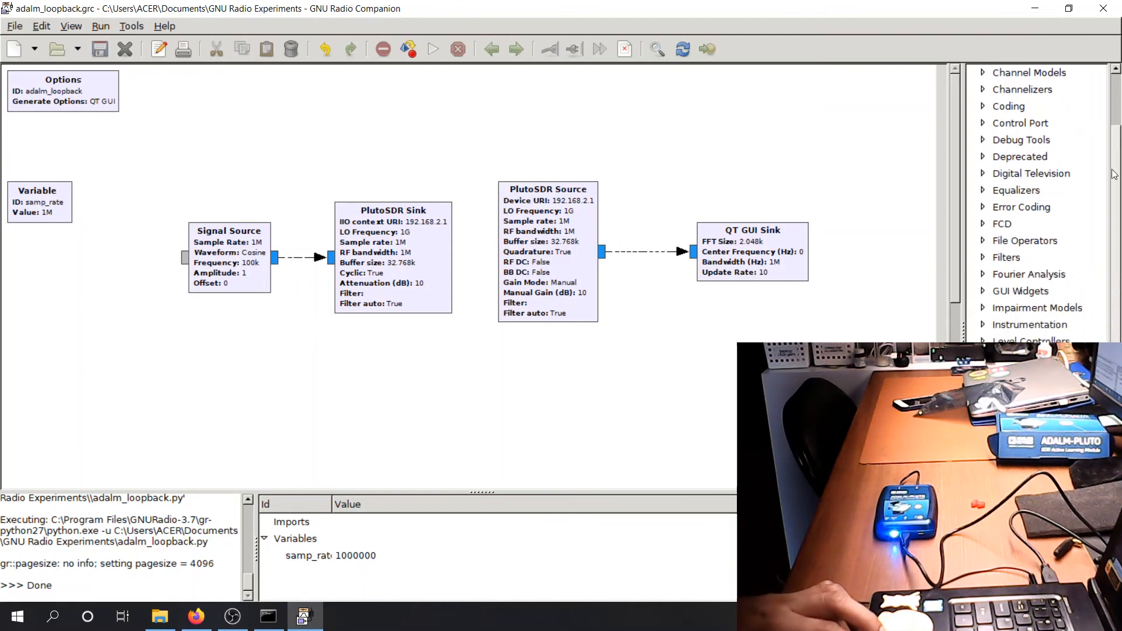
{"action": "scroll", "scroll_direction": "down", "scroll_amount": 3}
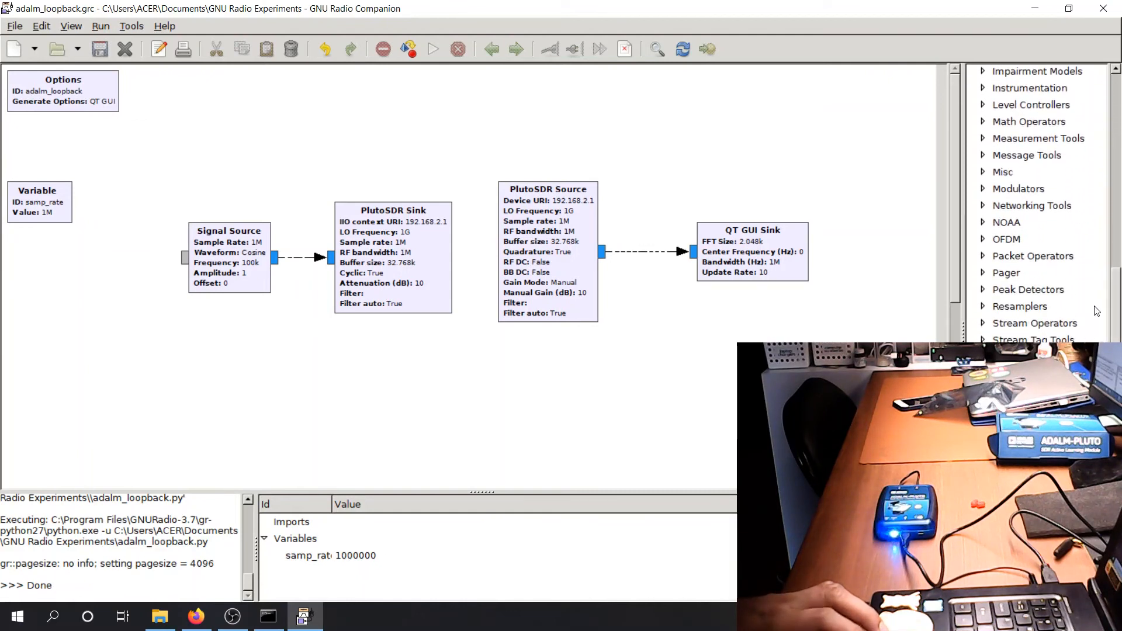
{"action": "scroll", "scroll_direction": "down", "scroll_amount": 3}
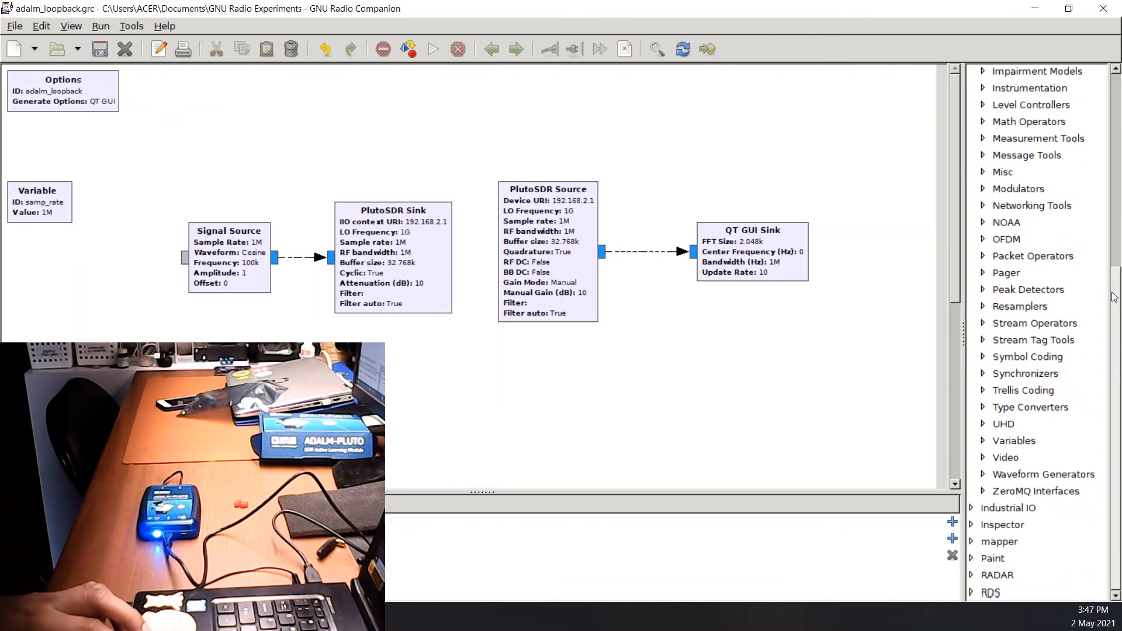
{"action": "scroll", "scroll_direction": "up", "scroll_amount": 3}
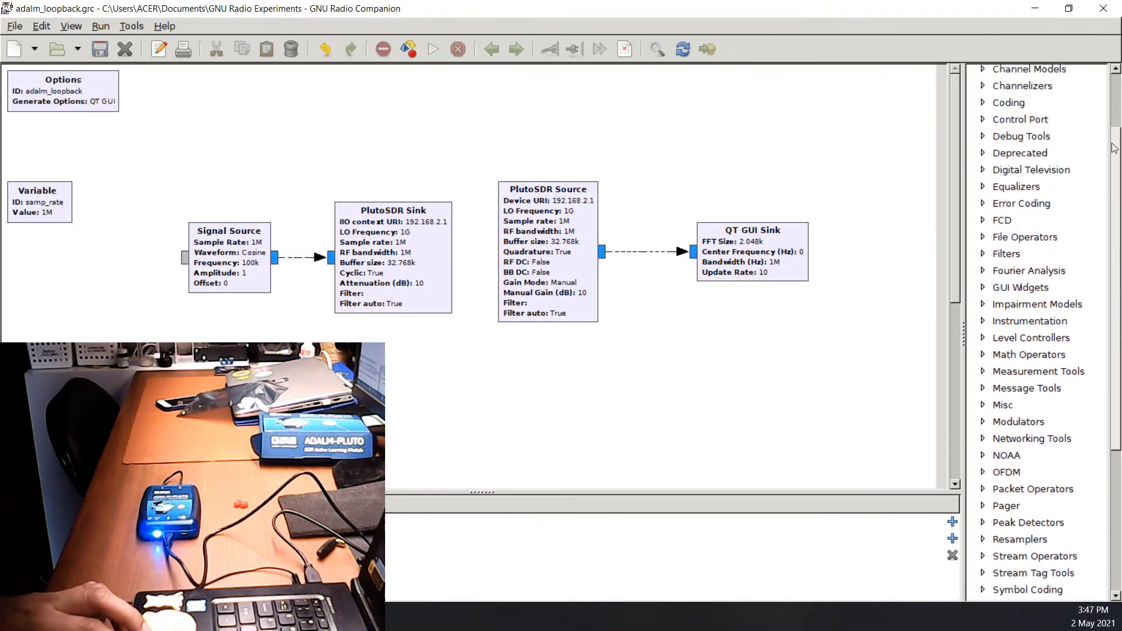
{"action": "scroll", "scroll_direction": "up", "scroll_amount": 3}
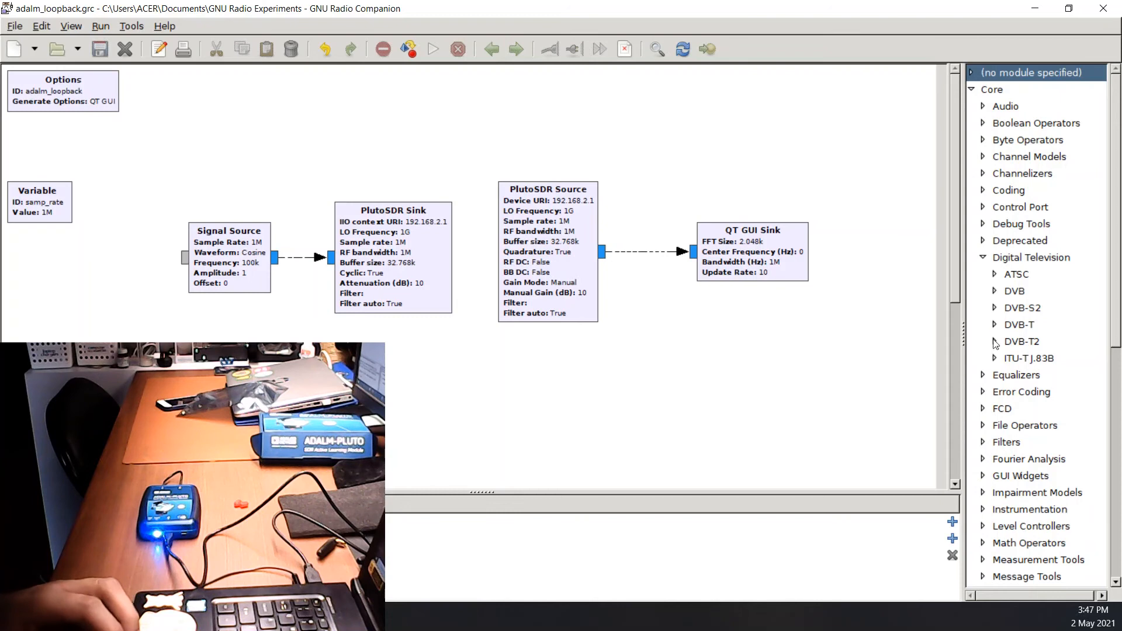
{"action": "mouse_move", "coordinate": [1015, 374]}
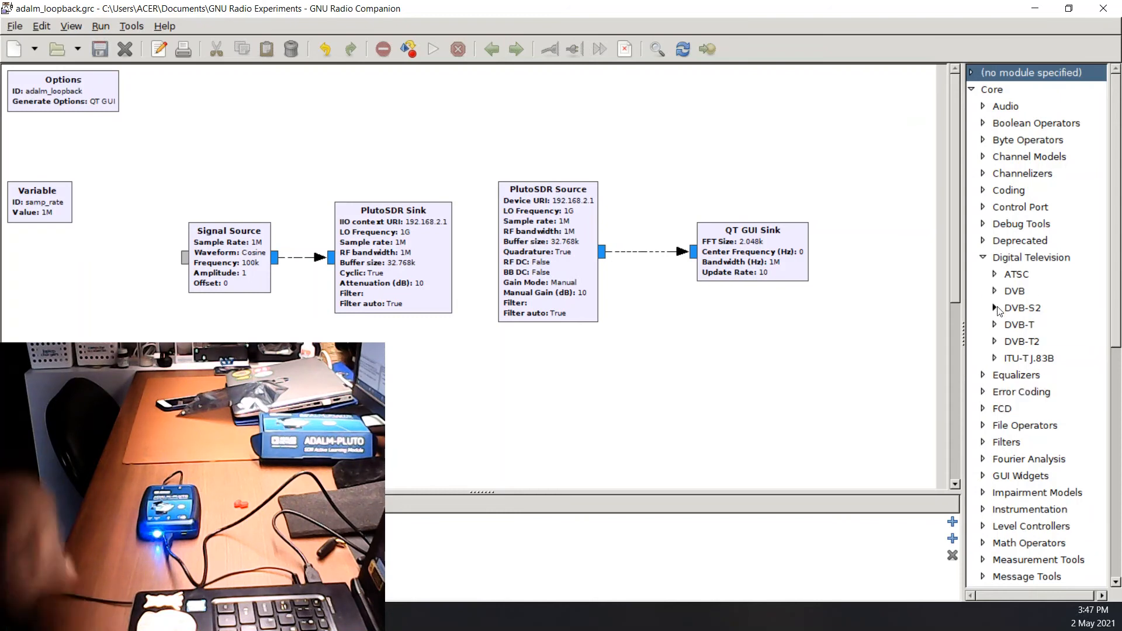
{"action": "left_click", "coordinate": [993, 323]}
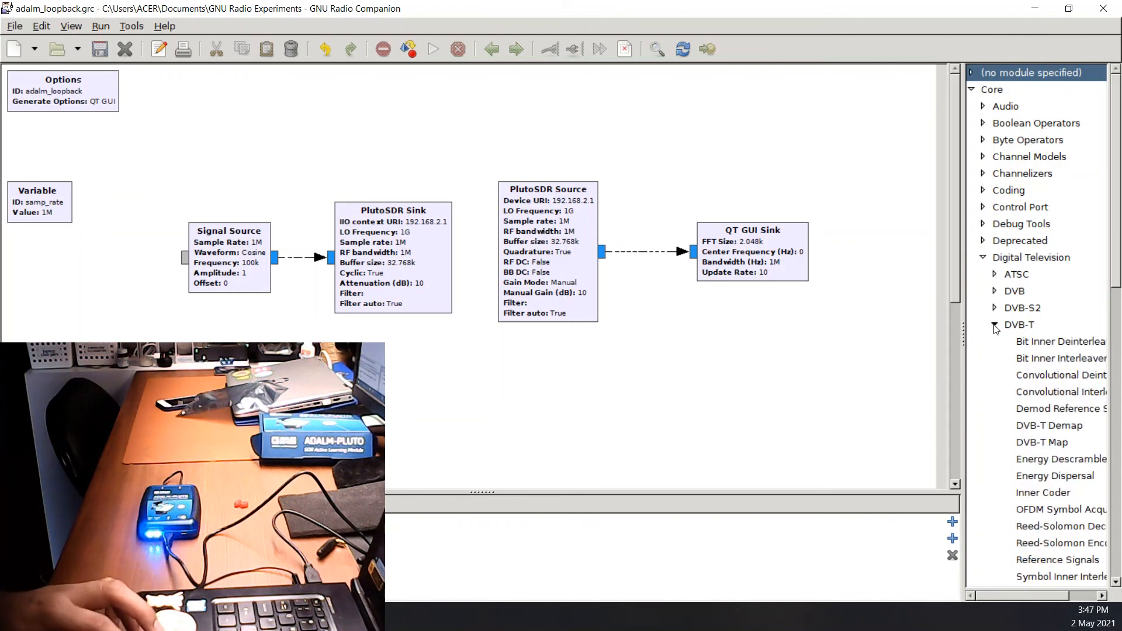
{"action": "left_click", "coordinate": [993, 323]}
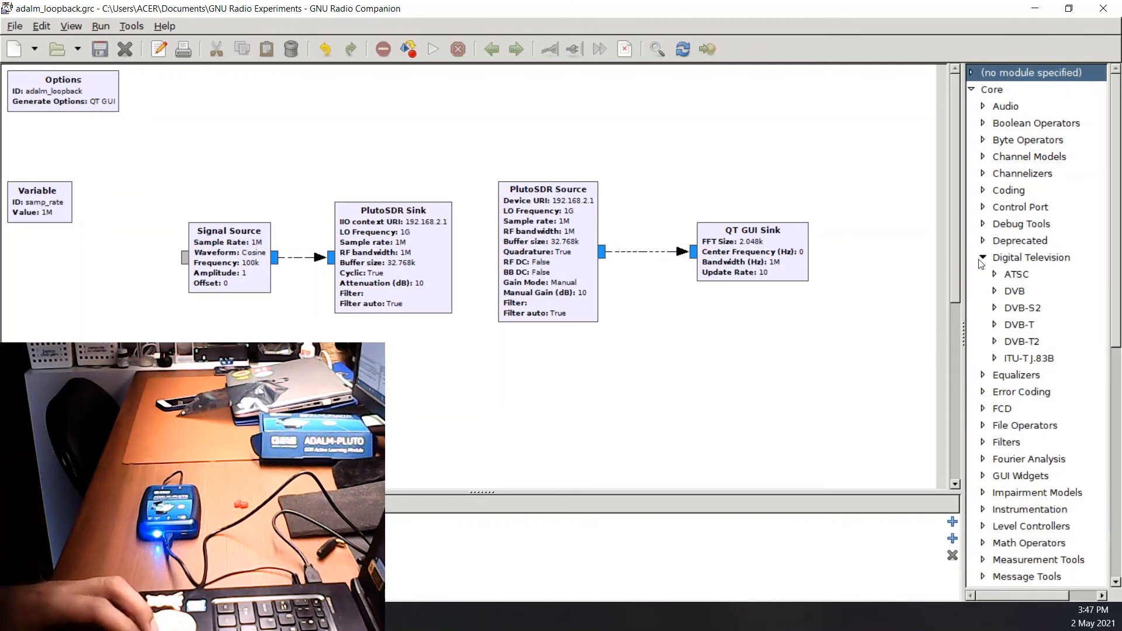
{"action": "left_click", "coordinate": [983, 257]}
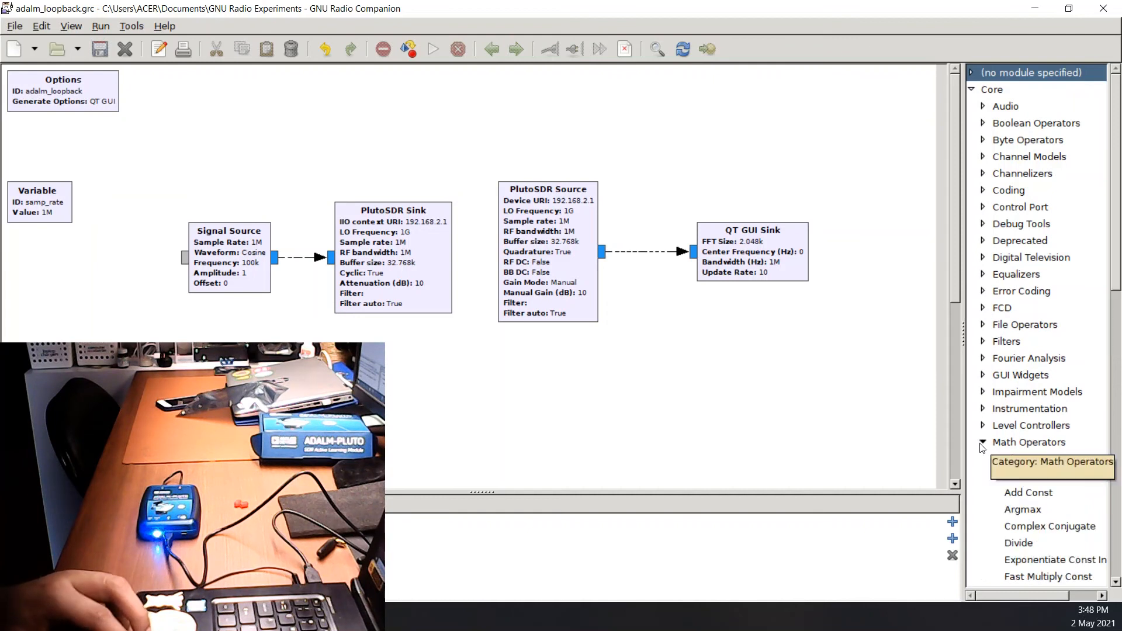
Expand Industrial IO > PlutoSDR to list PlutoSDR Sink and PlutoSDR Source
{"action": "scroll", "scroll_direction": "down", "scroll_amount": 3}
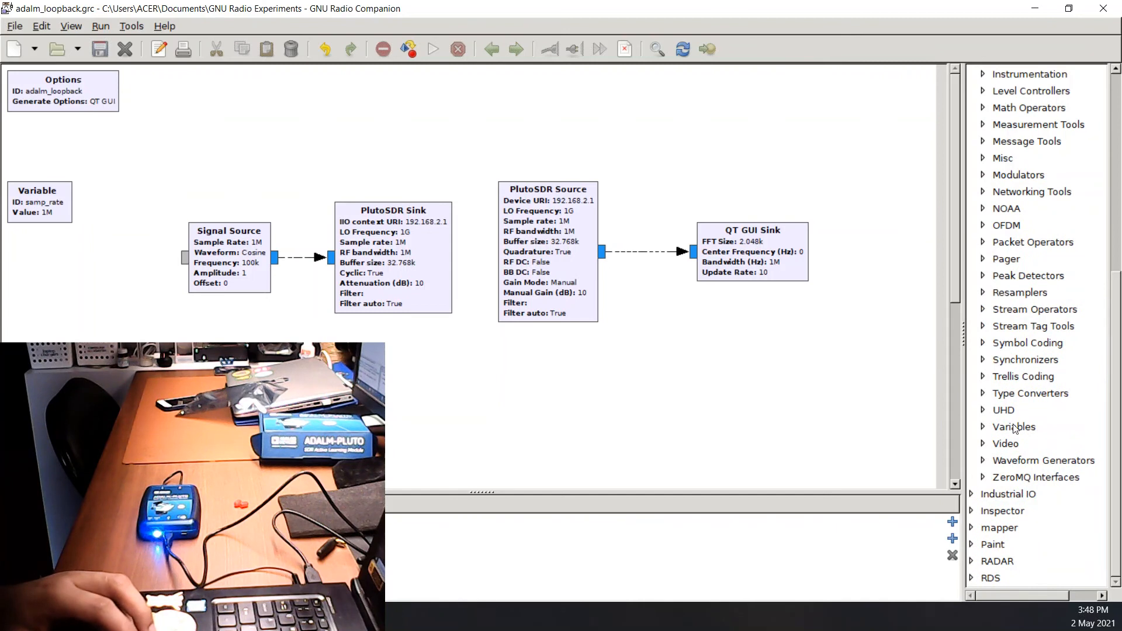
{"action": "mouse_move", "coordinate": [1019, 292]}
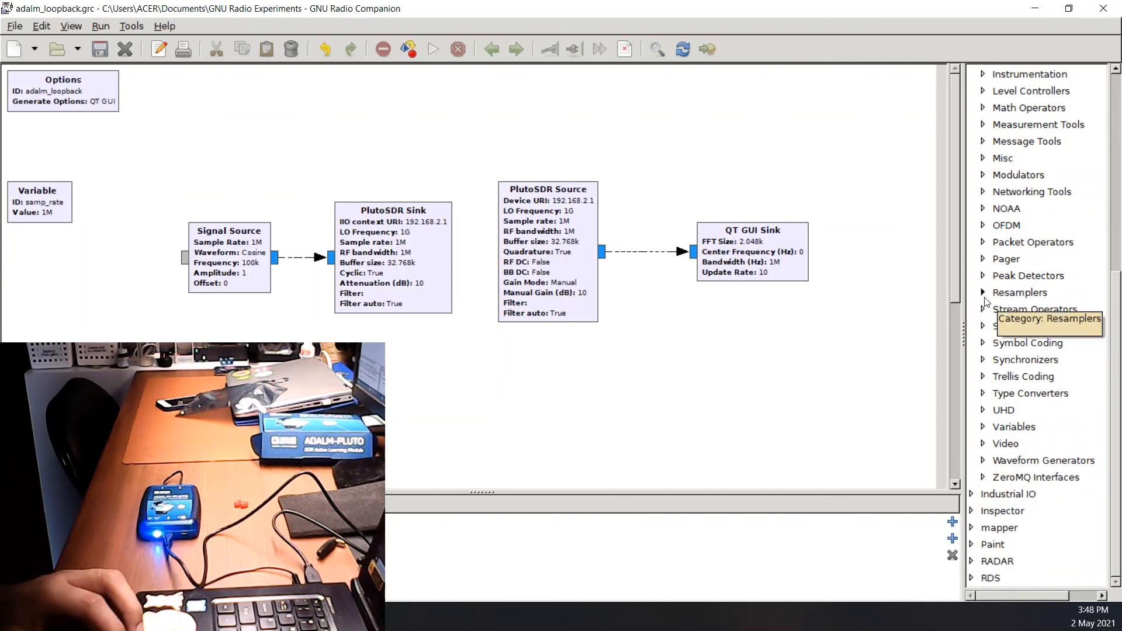
{"action": "mouse_move", "coordinate": [996, 313]}
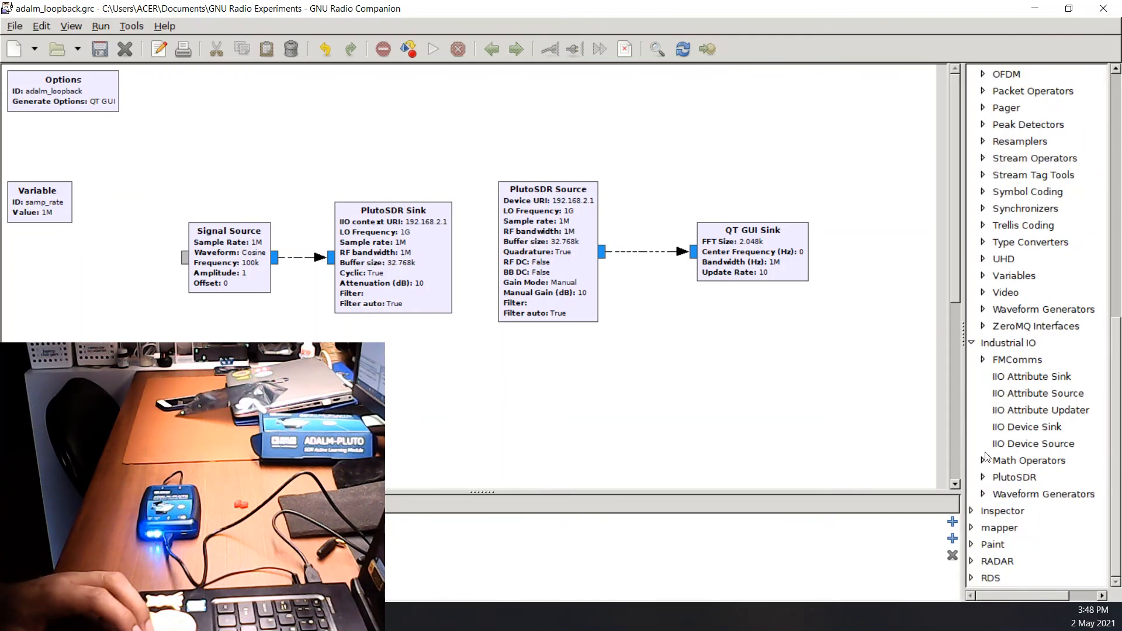
{"action": "left_click", "coordinate": [982, 476]}
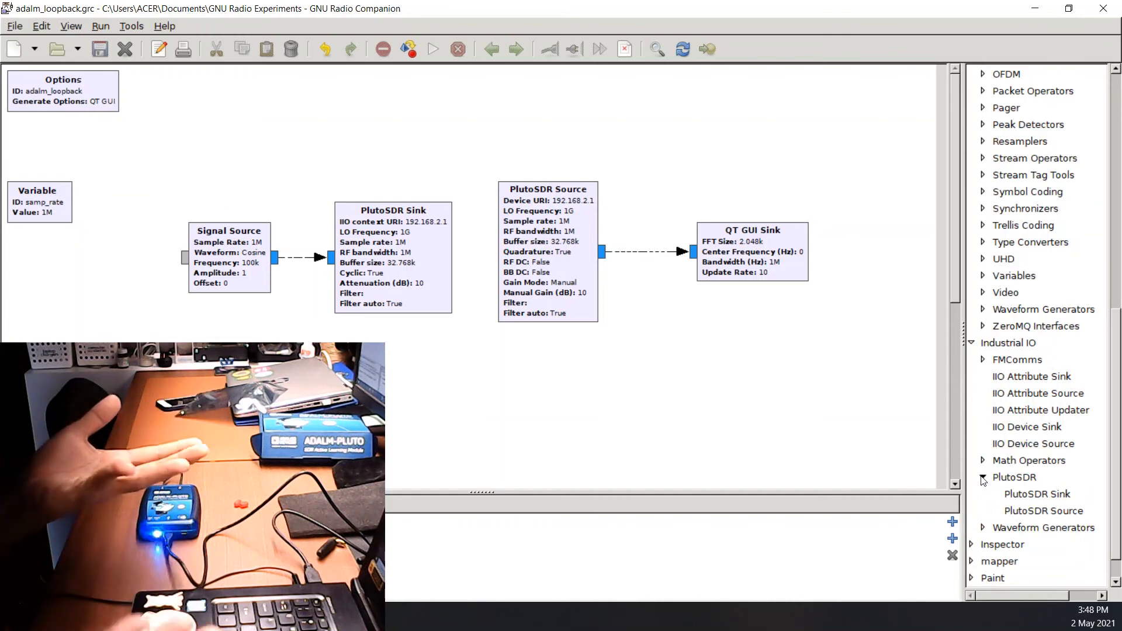